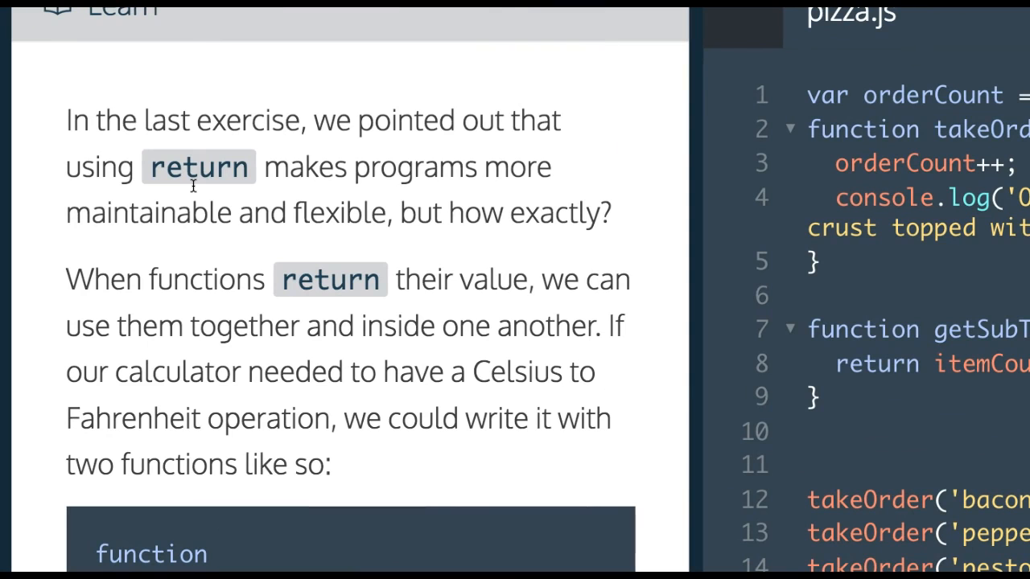
Read the lesson's getFahrenheit example, highlighting the celsius parameter and its use in multiplyByNineFifths.
scroll("down", 3)
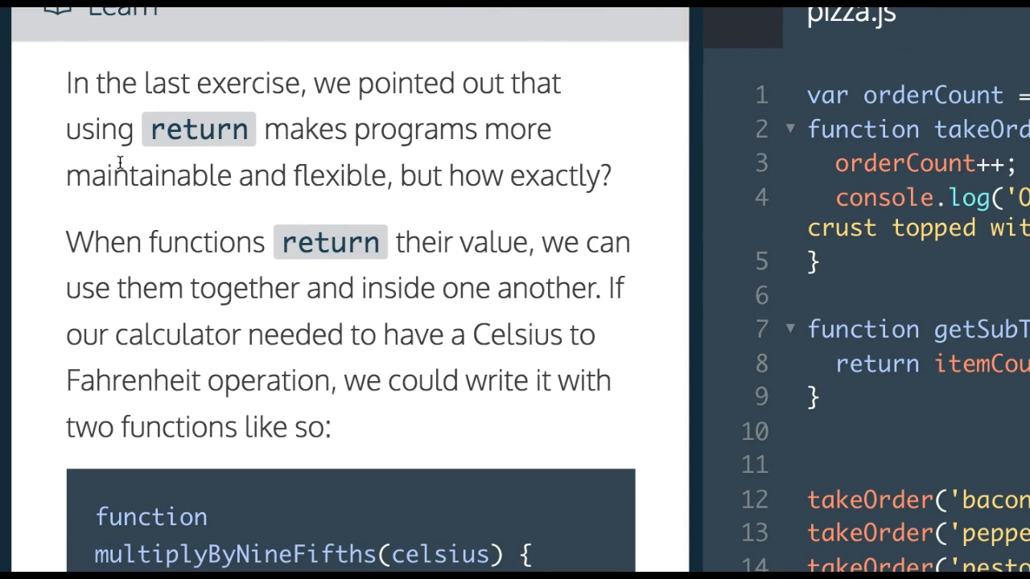
mouse_move(386, 201)
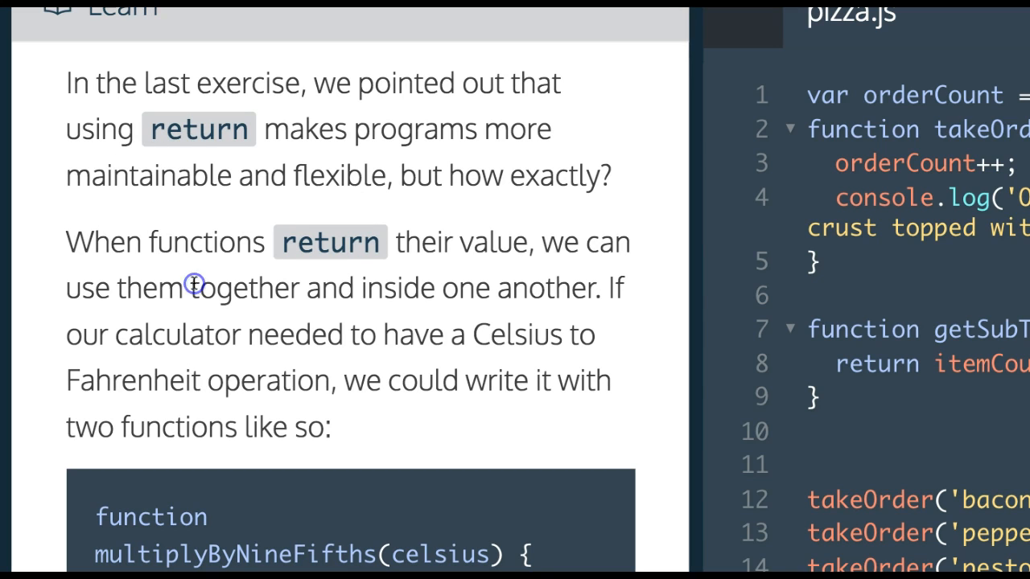
scroll("down", 3)
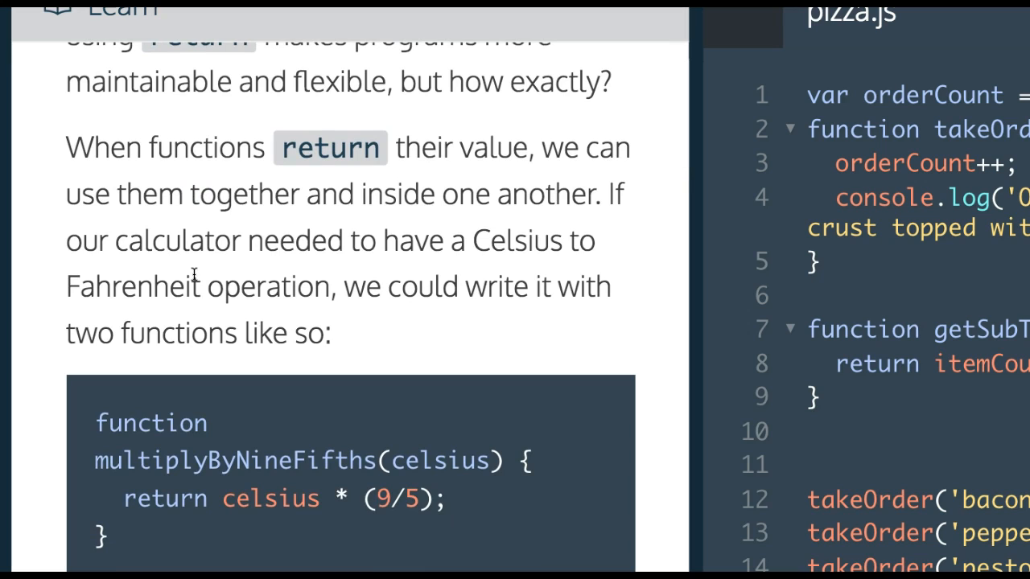
mouse_move(318, 222)
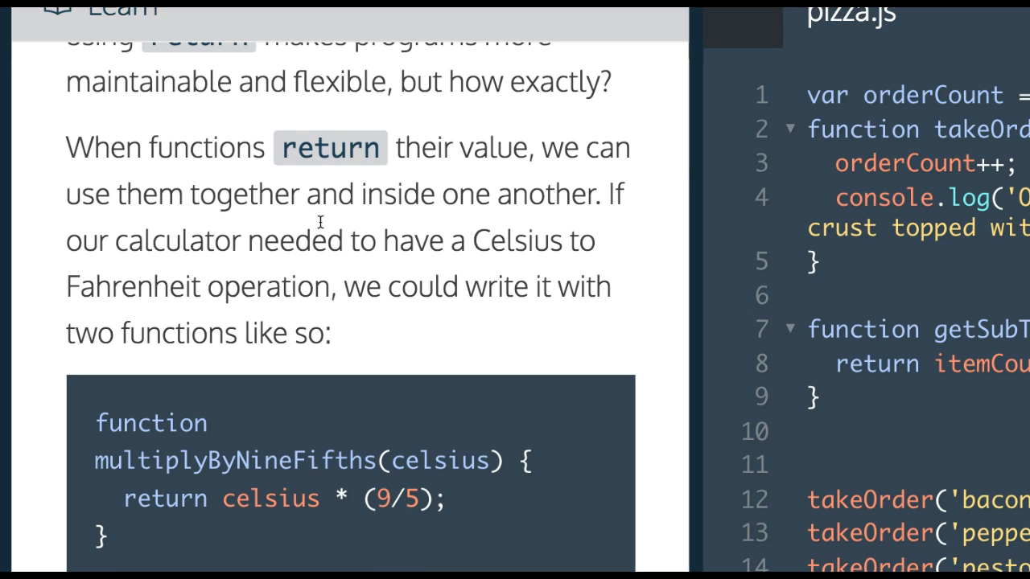
mouse_move(235, 232)
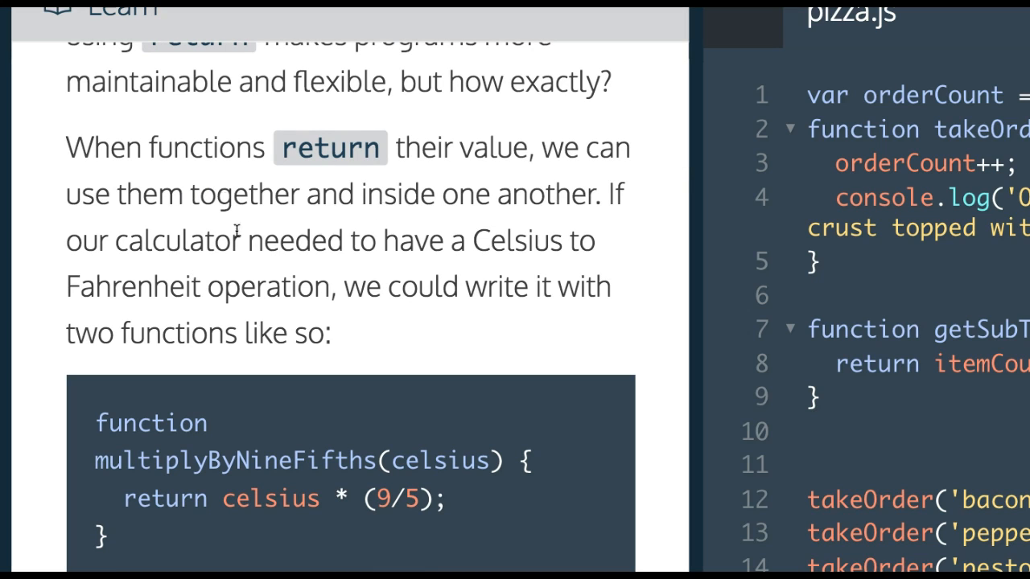
scroll("down", 3)
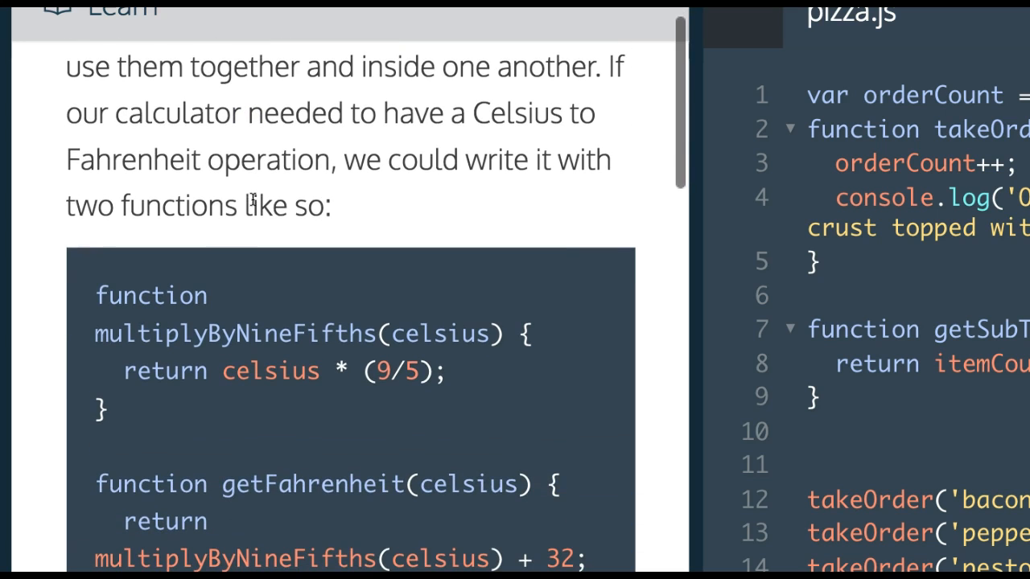
mouse_move(370, 148)
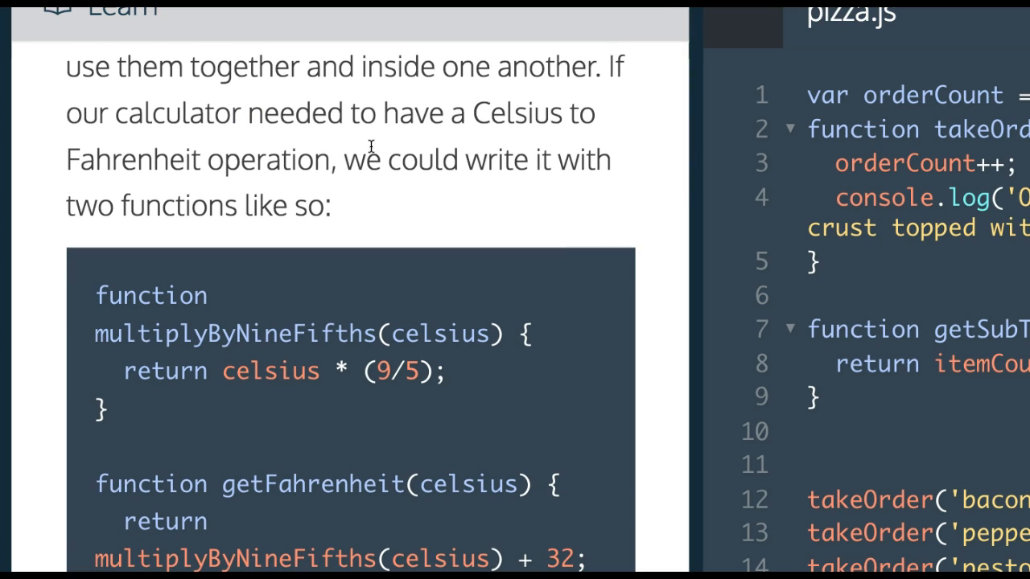
mouse_move(250, 298)
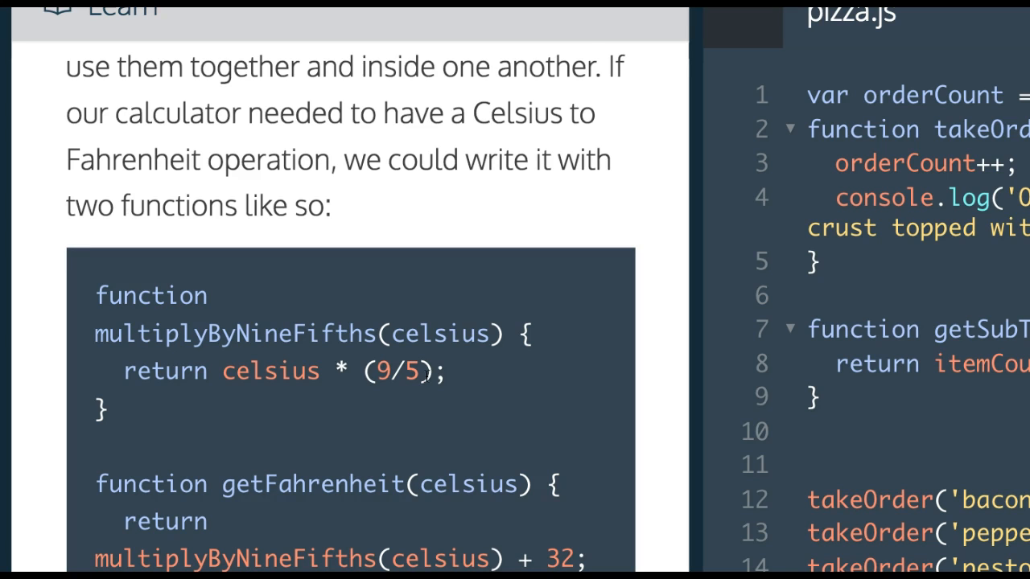
scroll("down", 3)
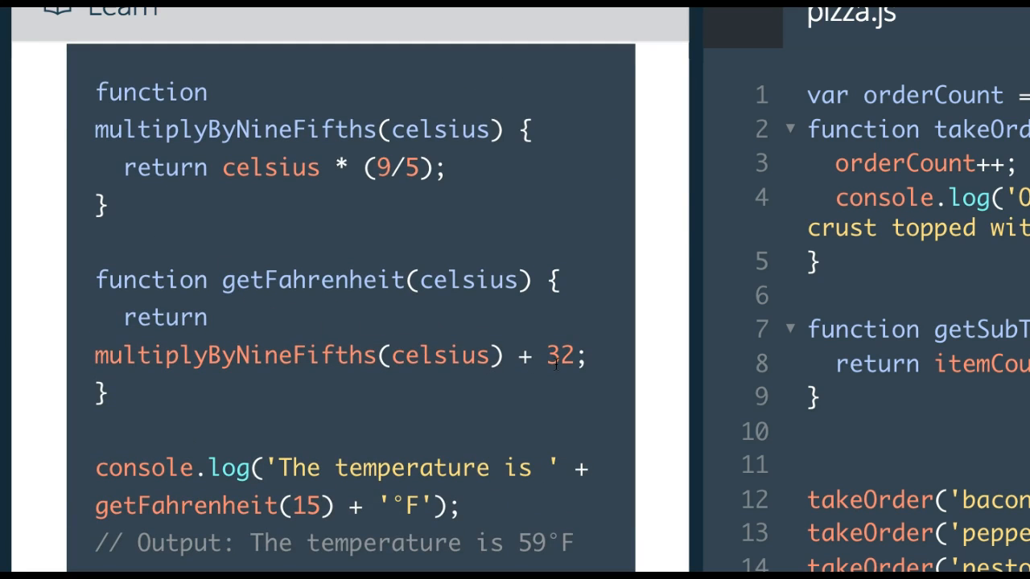
left_click_drag(401, 355, 587, 355)
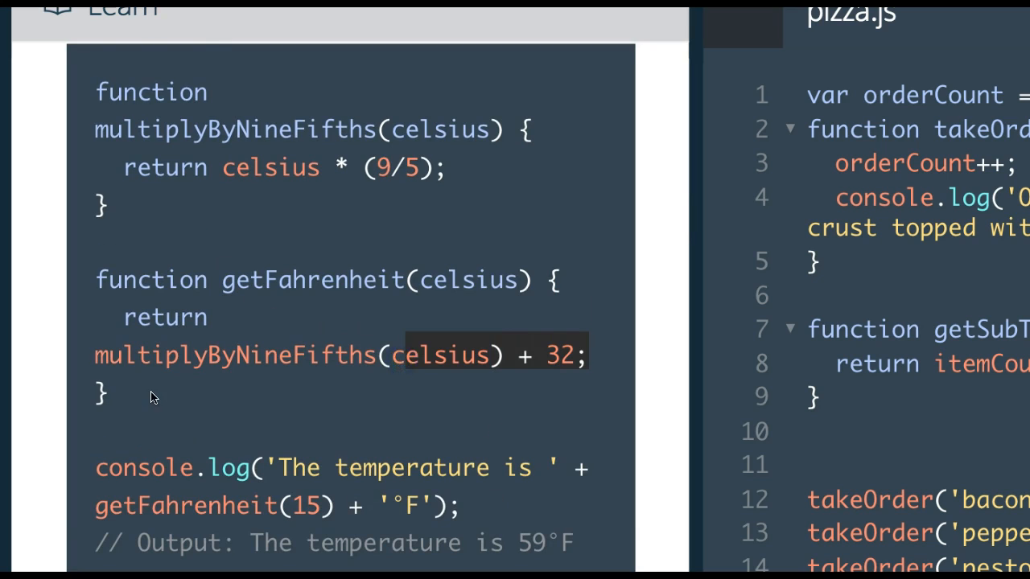
scroll("down", 3)
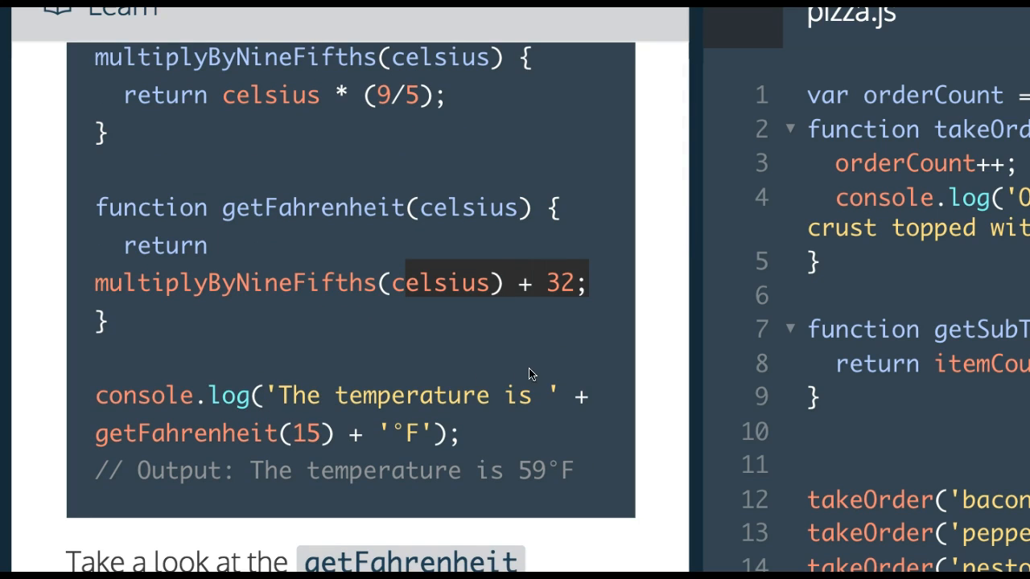
left_click(567, 396)
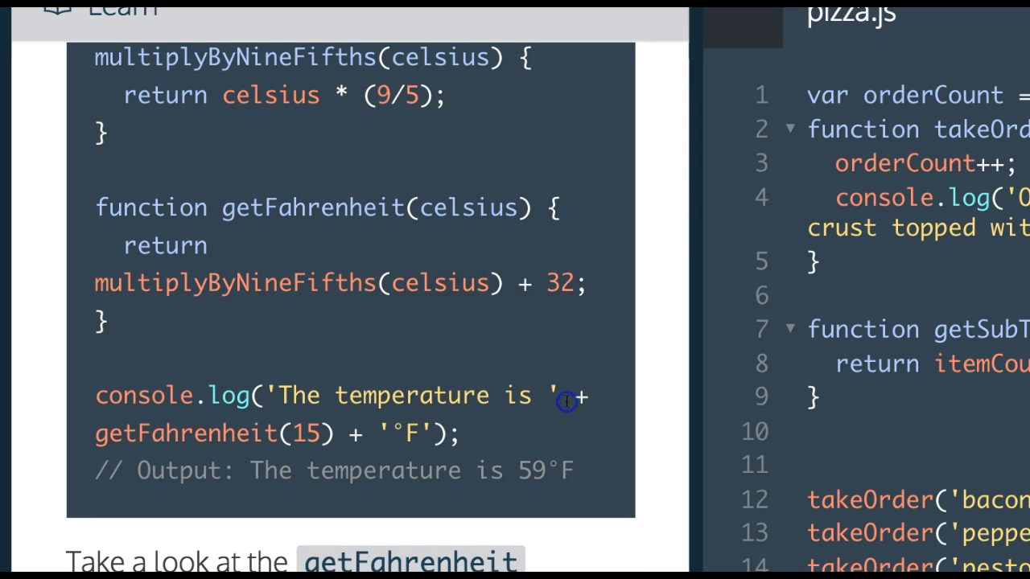
mouse_move(304, 435)
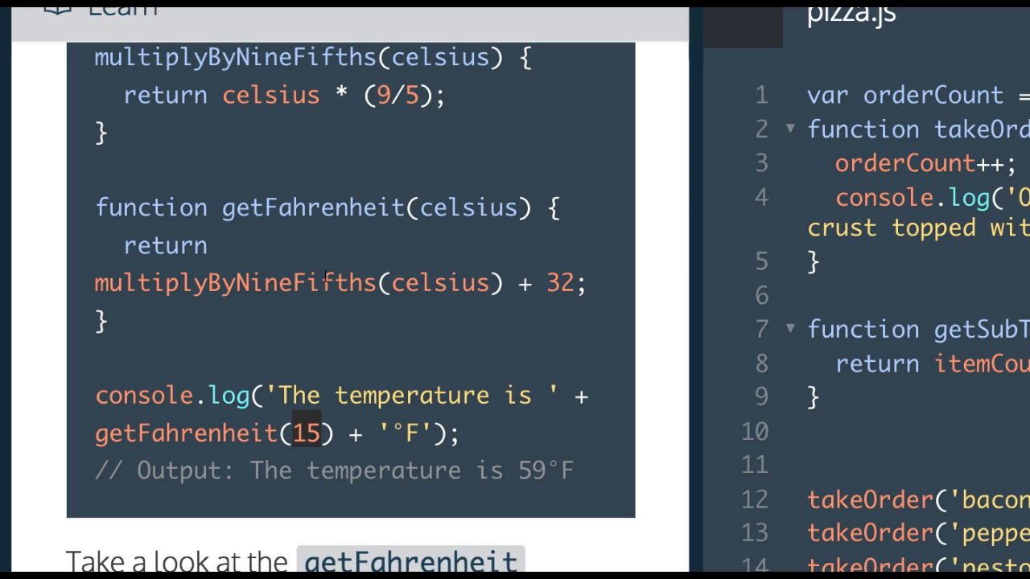
double_click(470, 207)
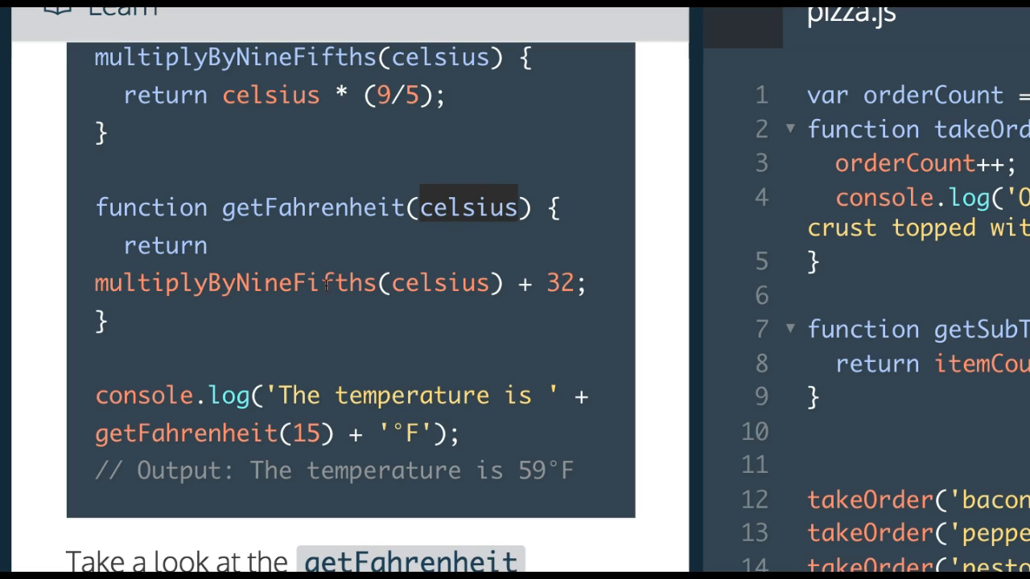
double_click(439, 283)
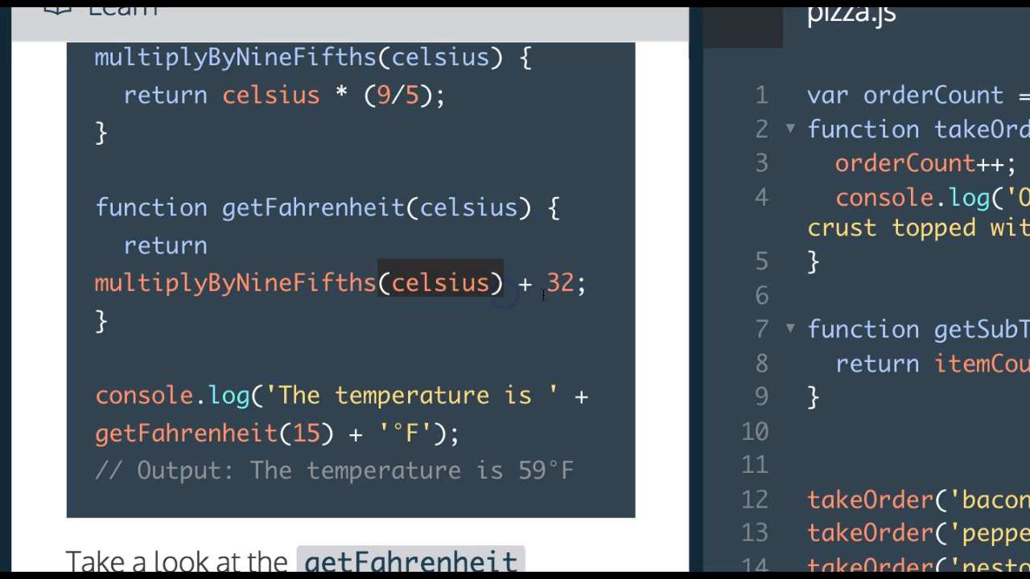
scroll("down", 3)
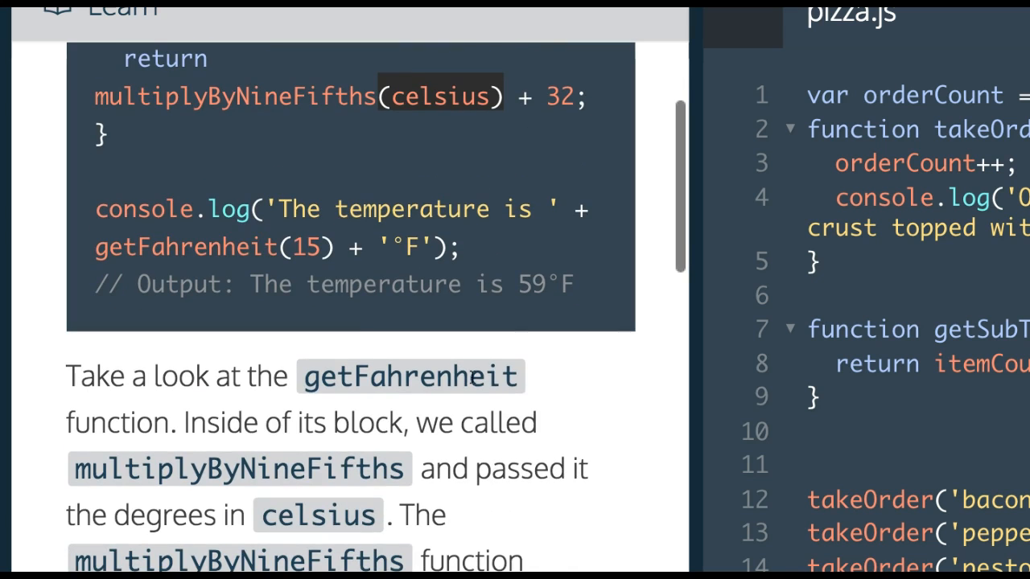
scroll("down", 3)
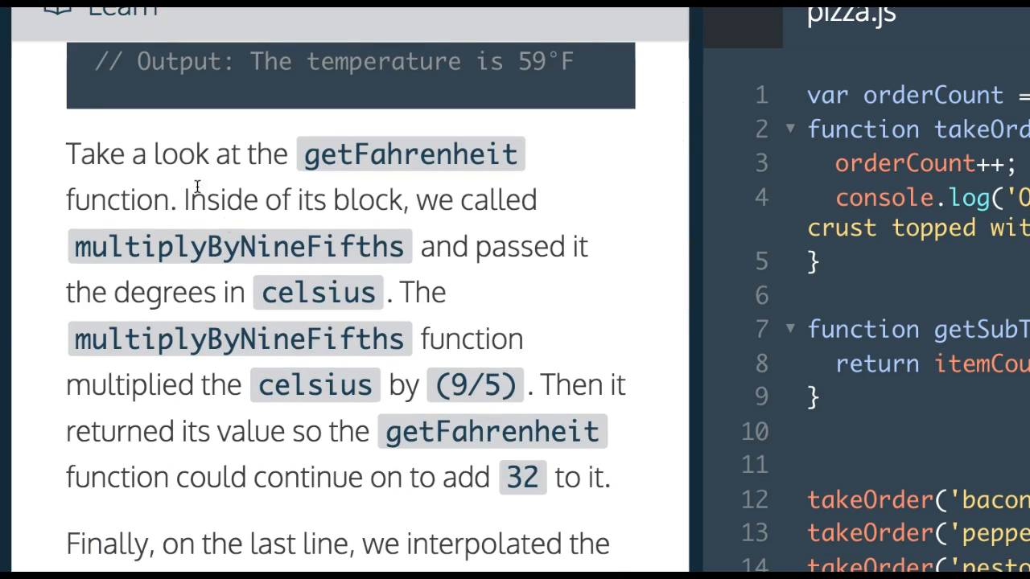
mouse_move(238, 281)
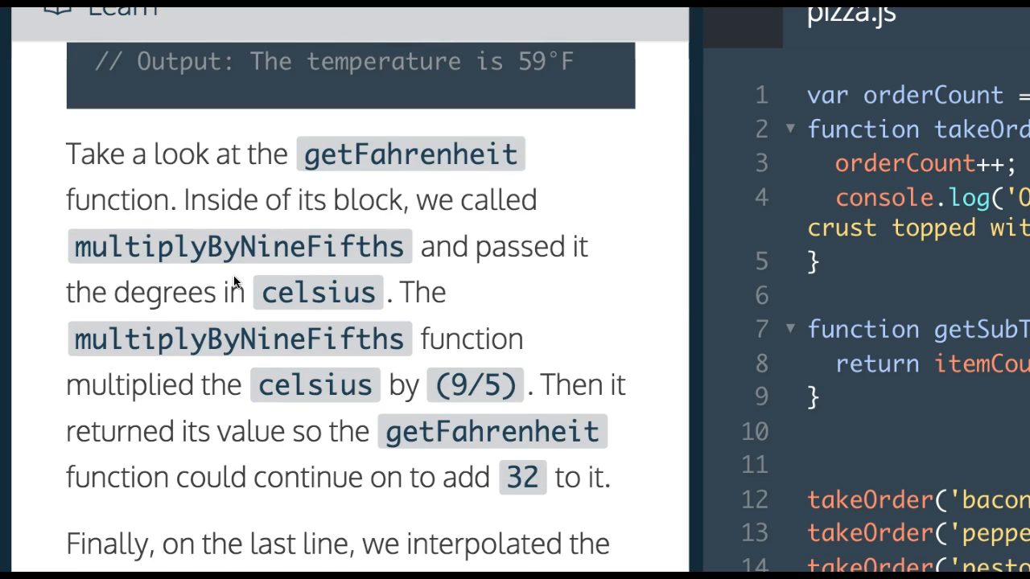
Scroll through the rest of the explanation, highlighting (9/5), down to the task instructions.
scroll("down", 3)
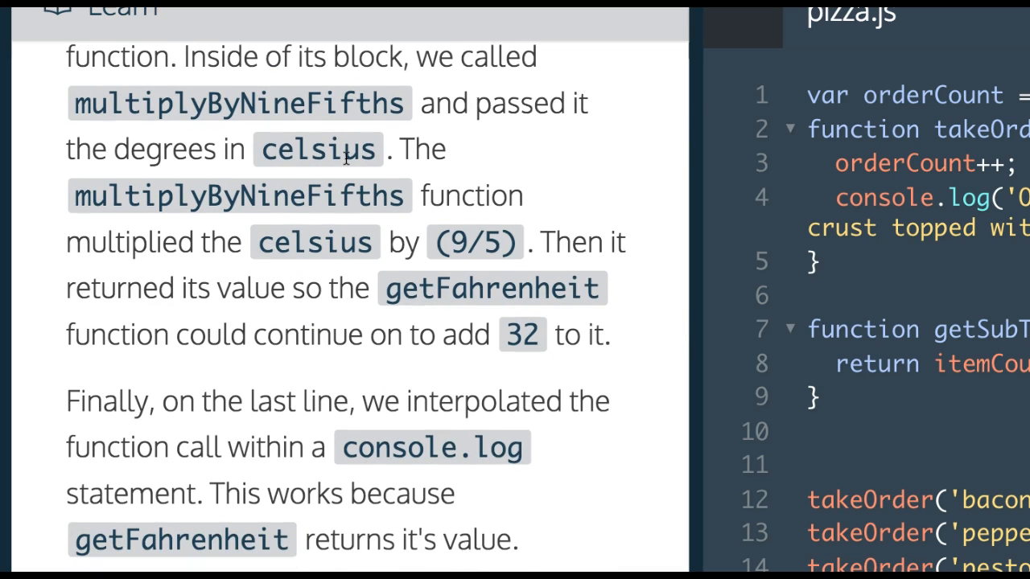
mouse_move(266, 187)
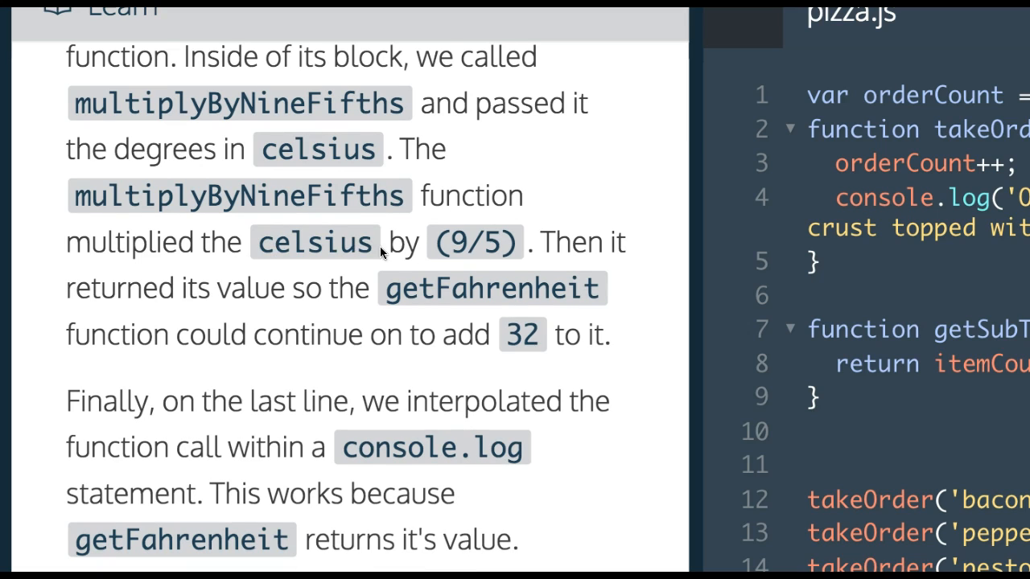
double_click(475, 241)
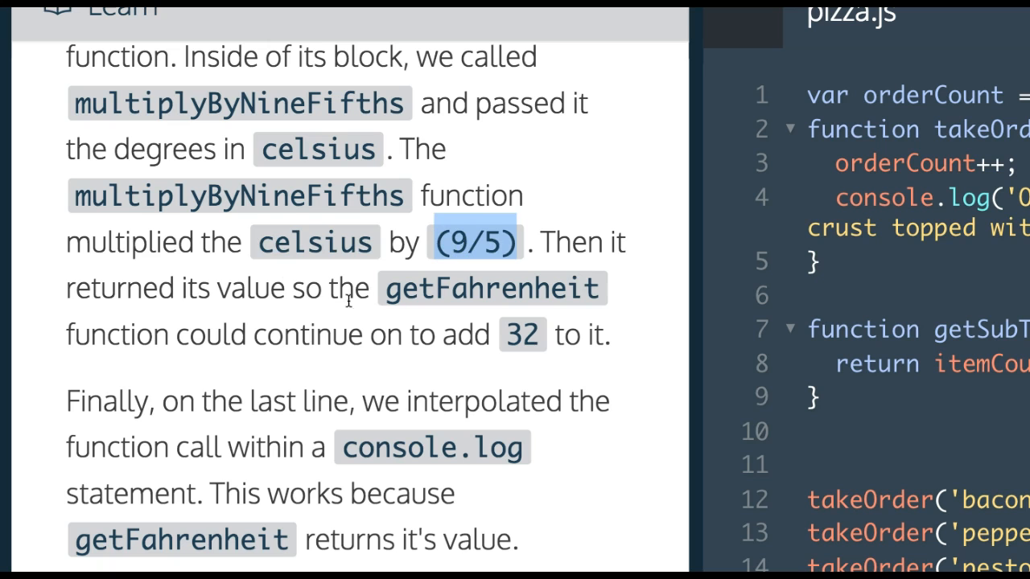
mouse_move(373, 364)
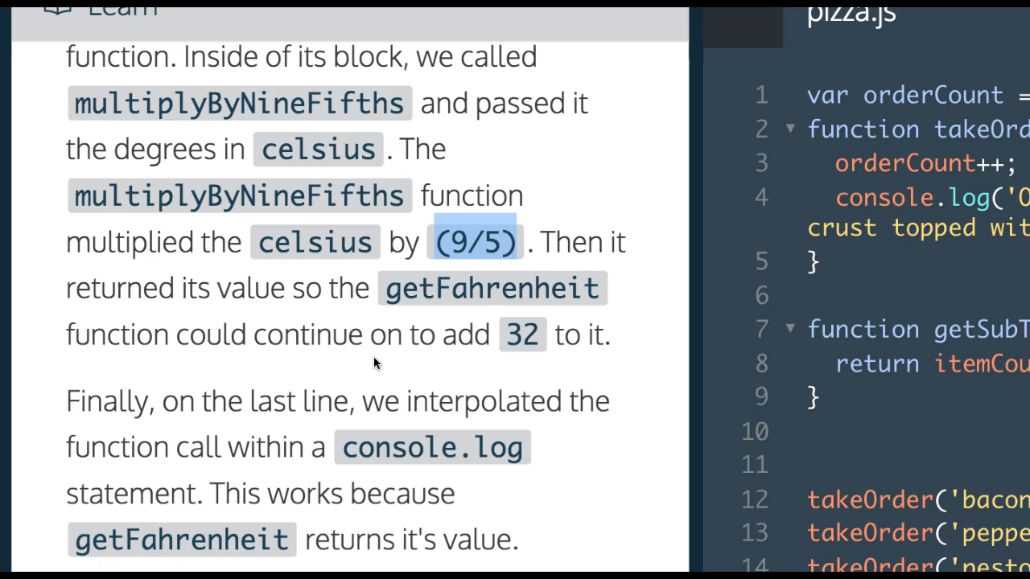
scroll("down", 3)
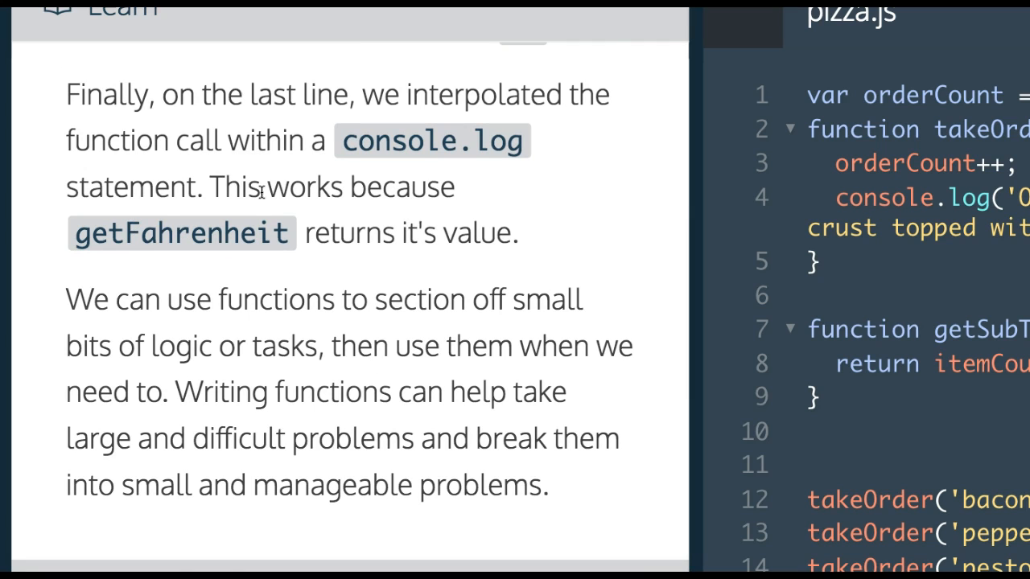
scroll("down", 3)
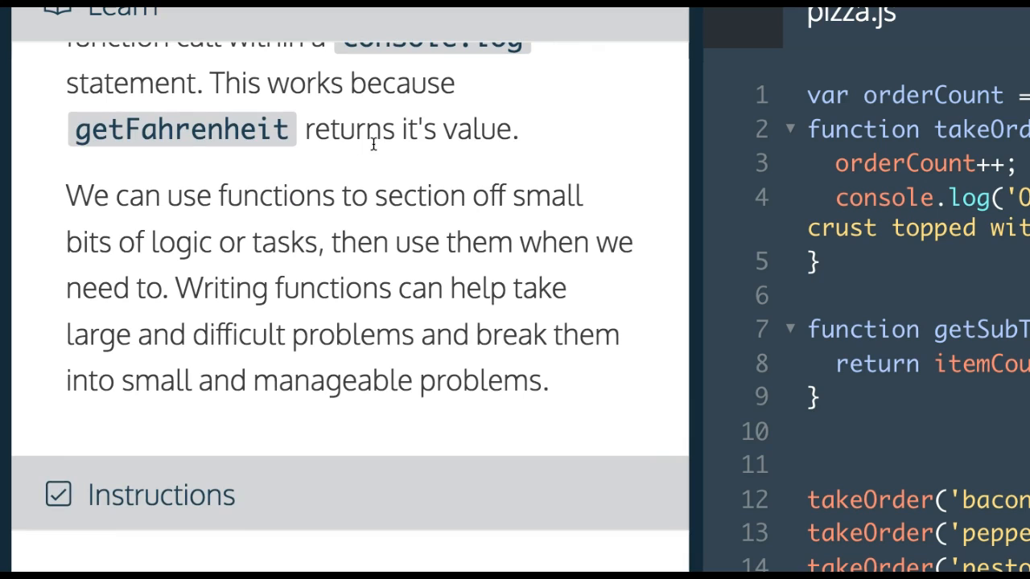
mouse_move(424, 203)
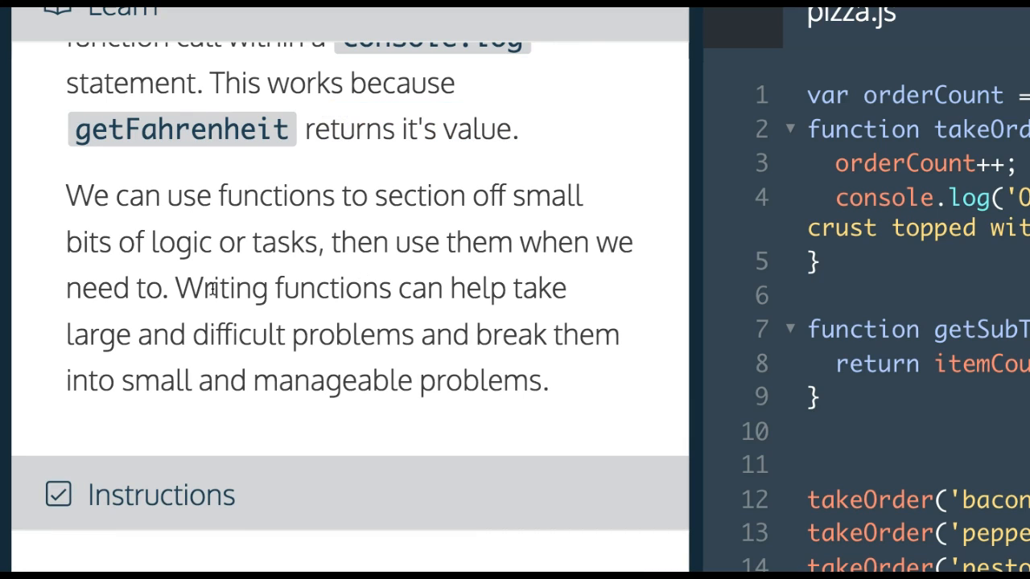
mouse_move(327, 296)
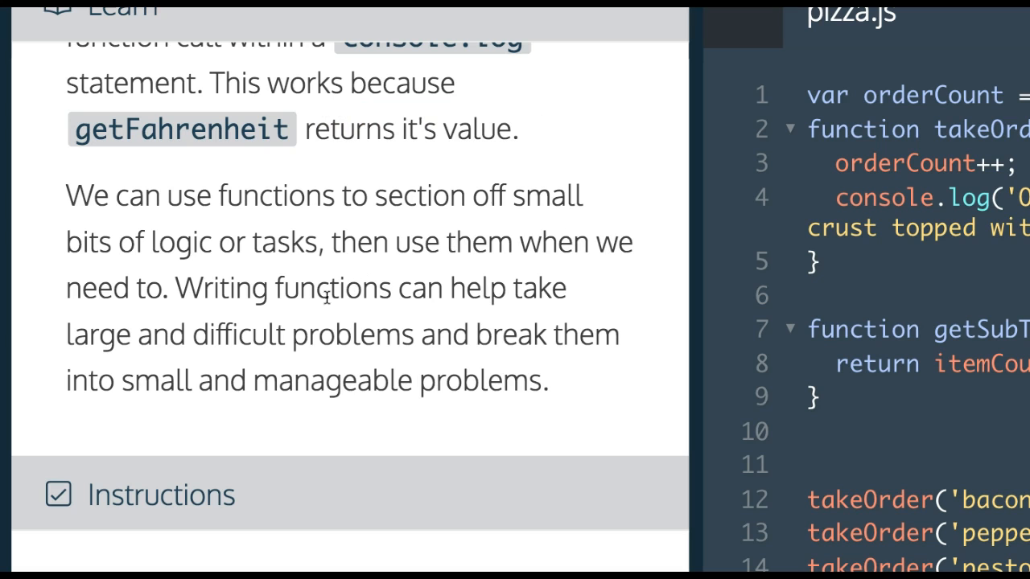
mouse_move(333, 409)
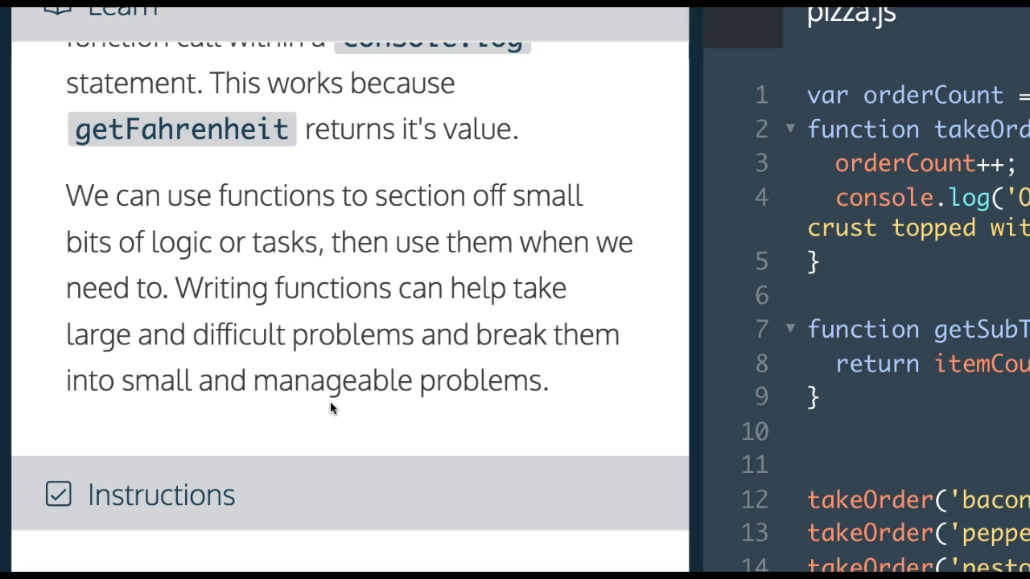
scroll("down", 3)
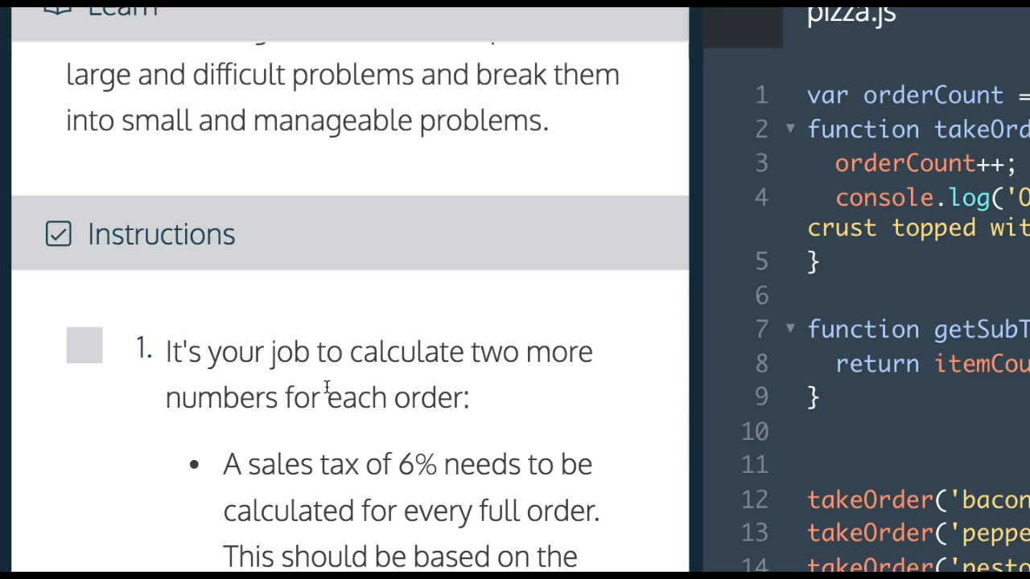
scroll("down", 3)
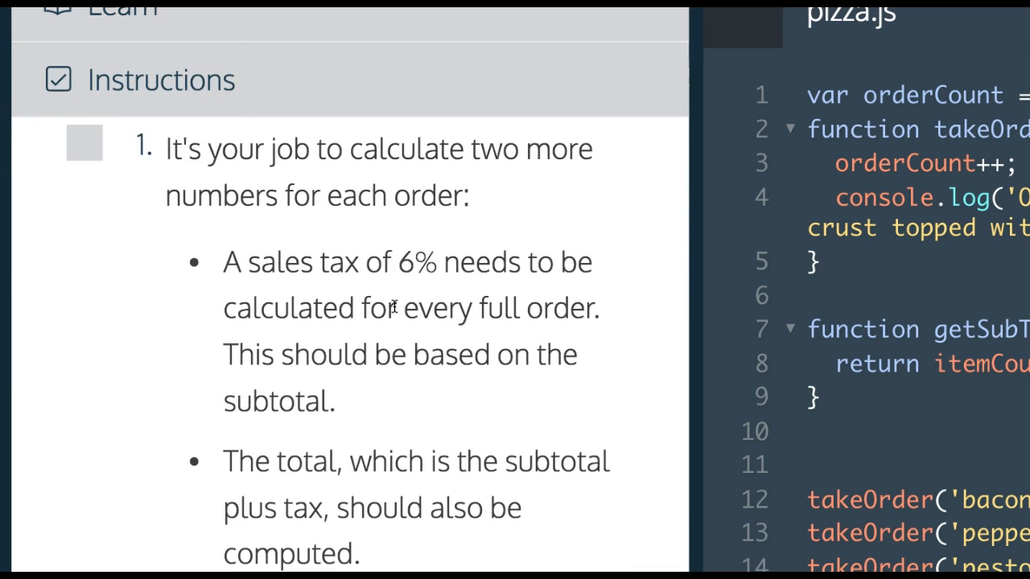
scroll("down", 3)
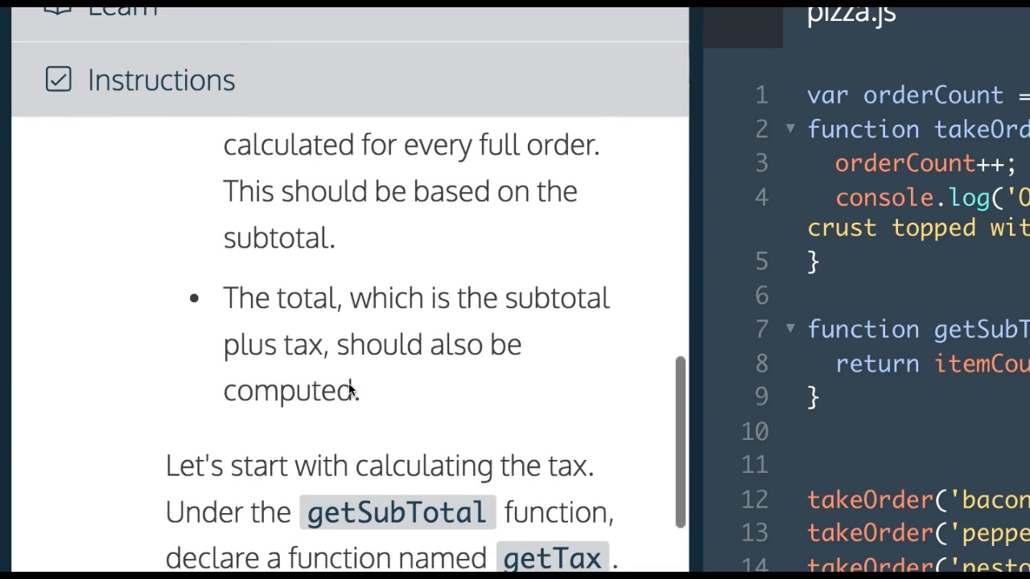
scroll("down", 3)
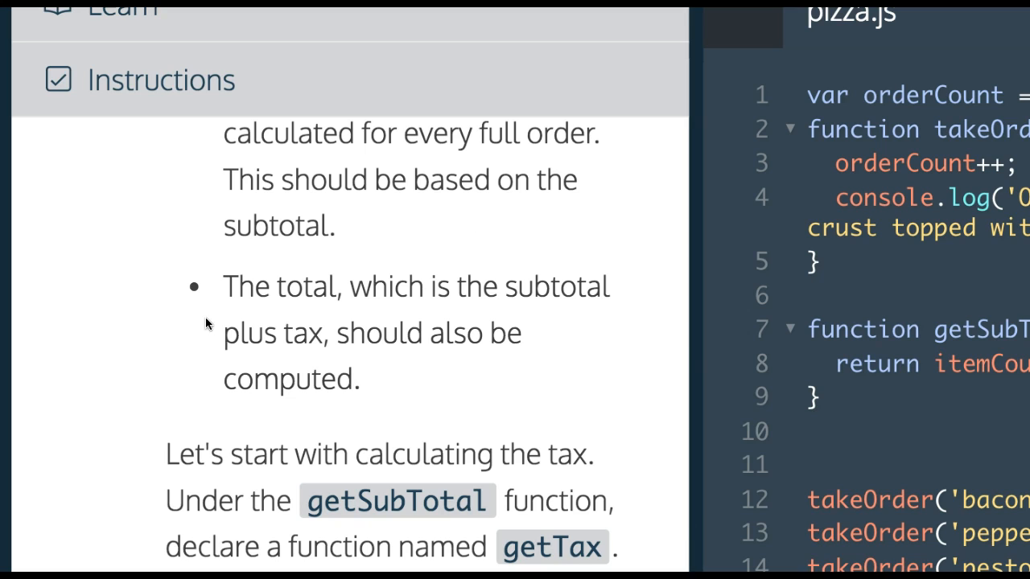
mouse_move(422, 303)
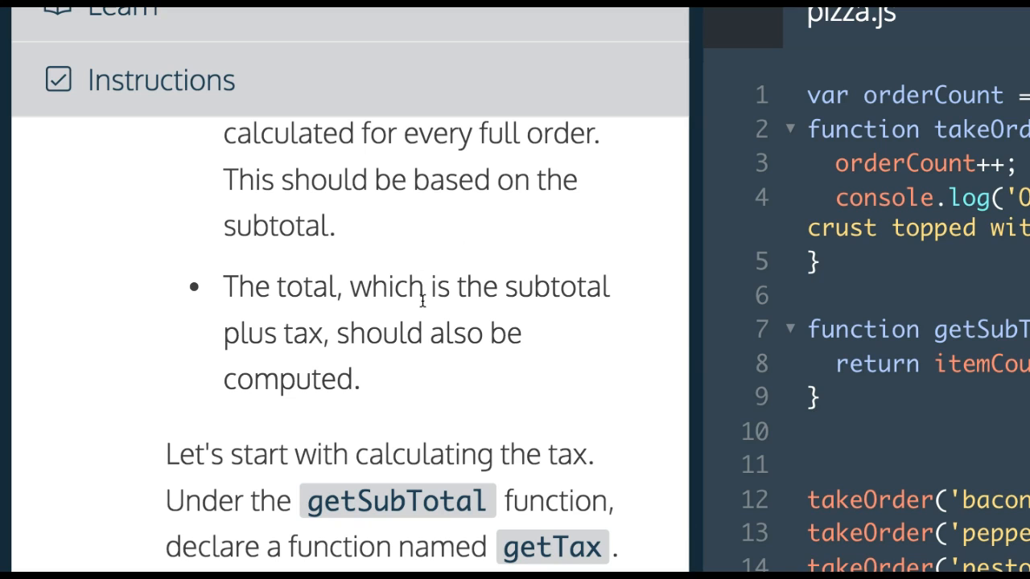
scroll("down", 3)
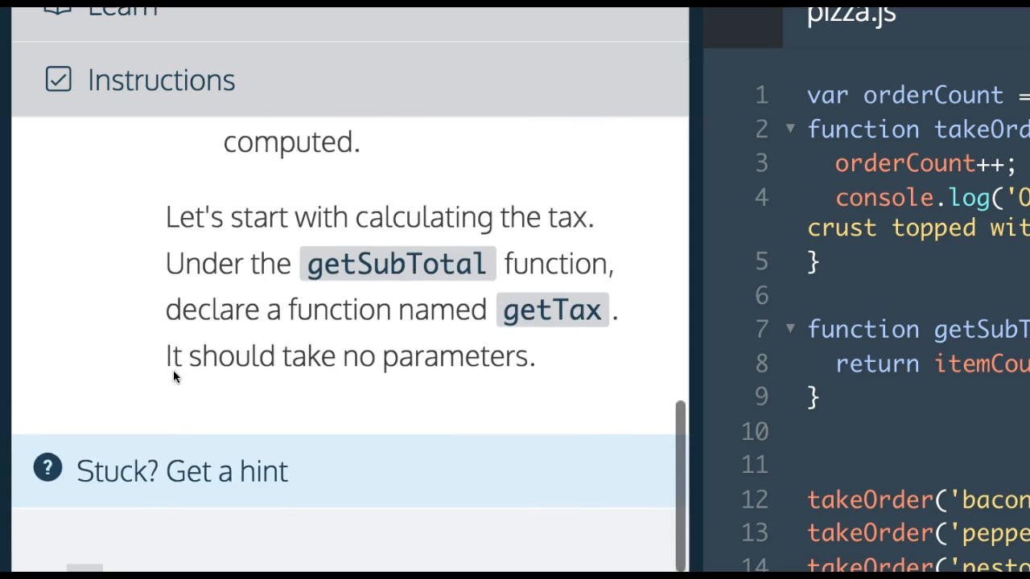
scroll("down", 3)
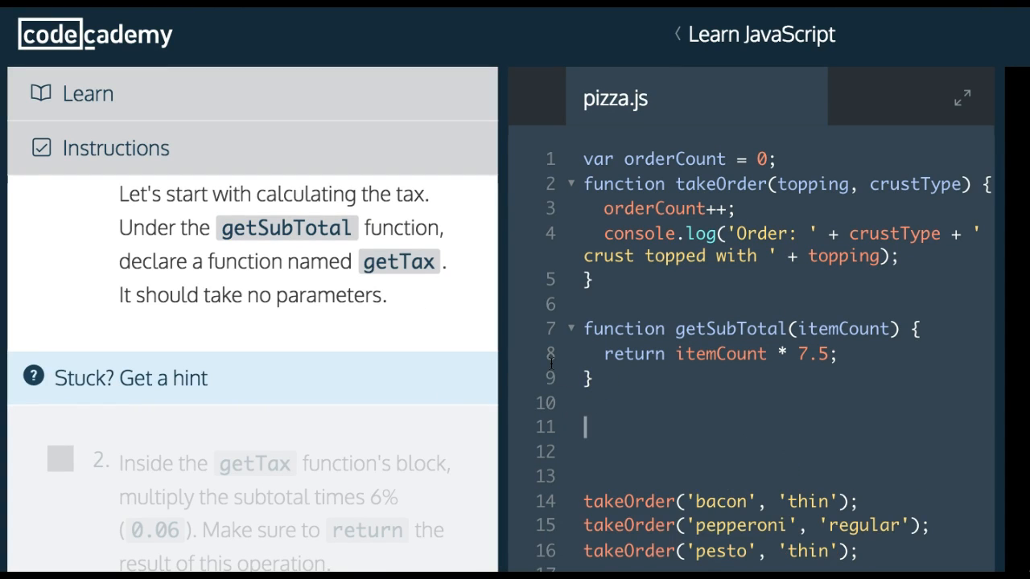
Declare an empty function getTax() {} below getSubTotal and run the code.
type("function")
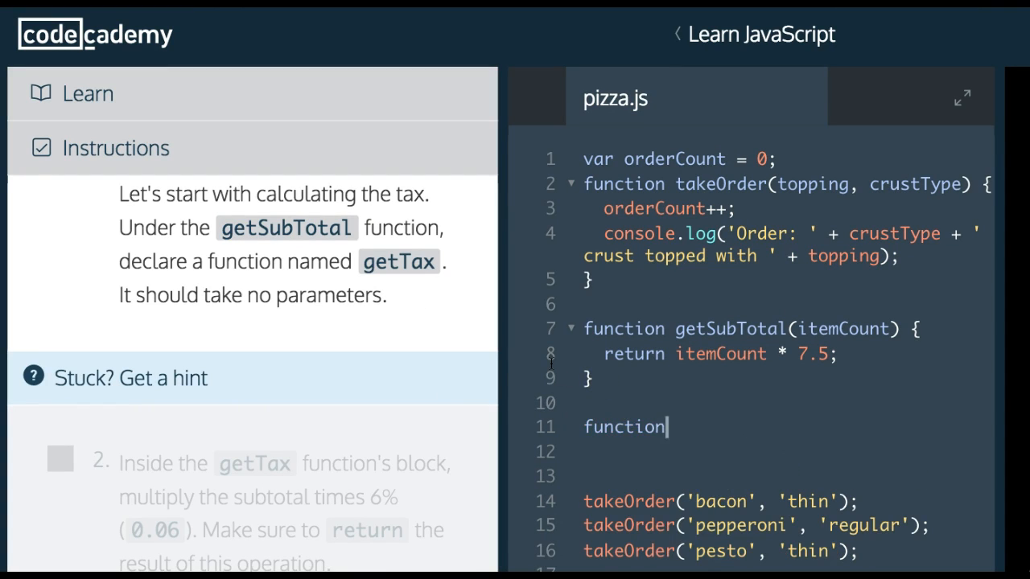
type("getTax")
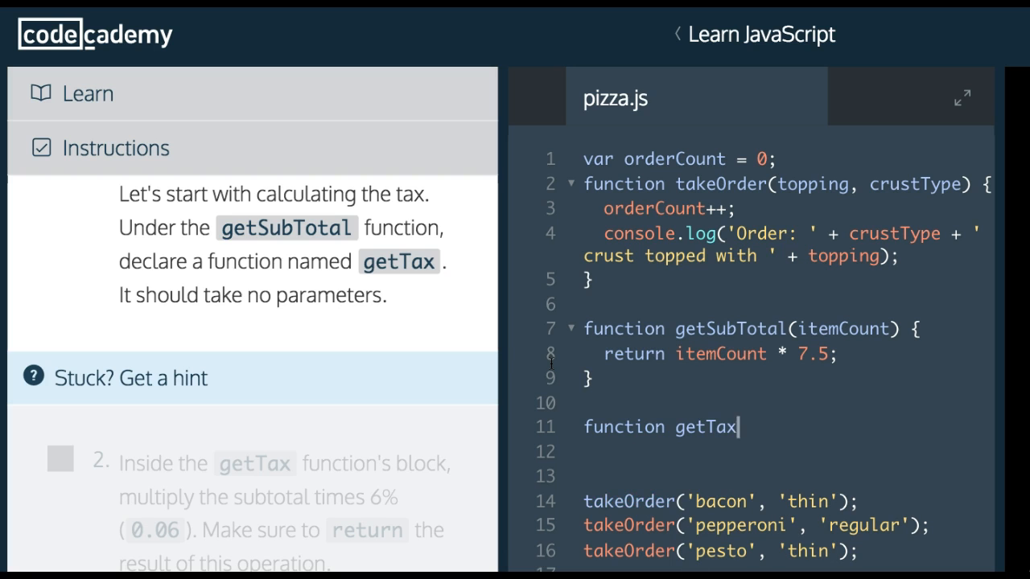
type("() {}")
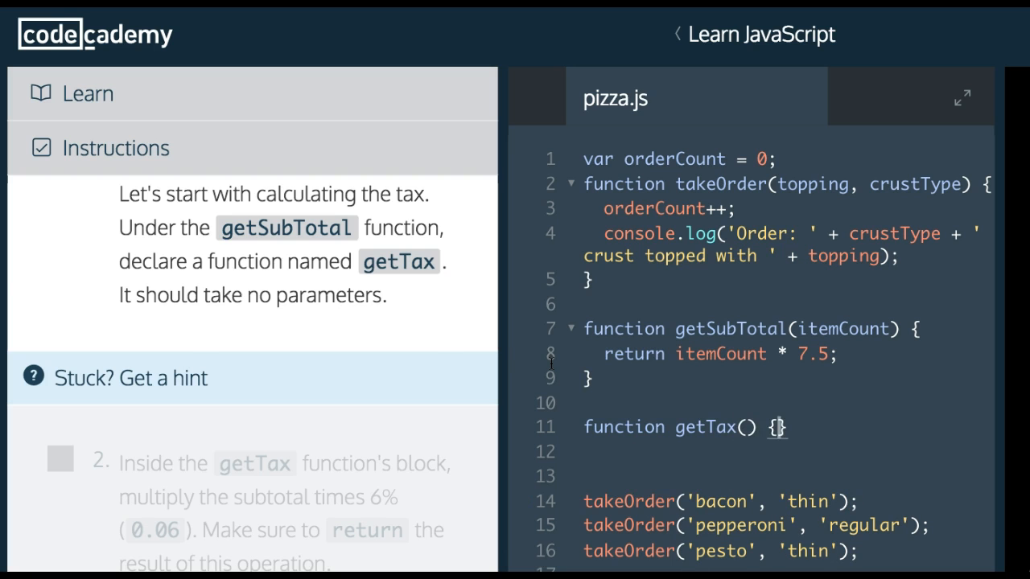
left_click(382, 512)
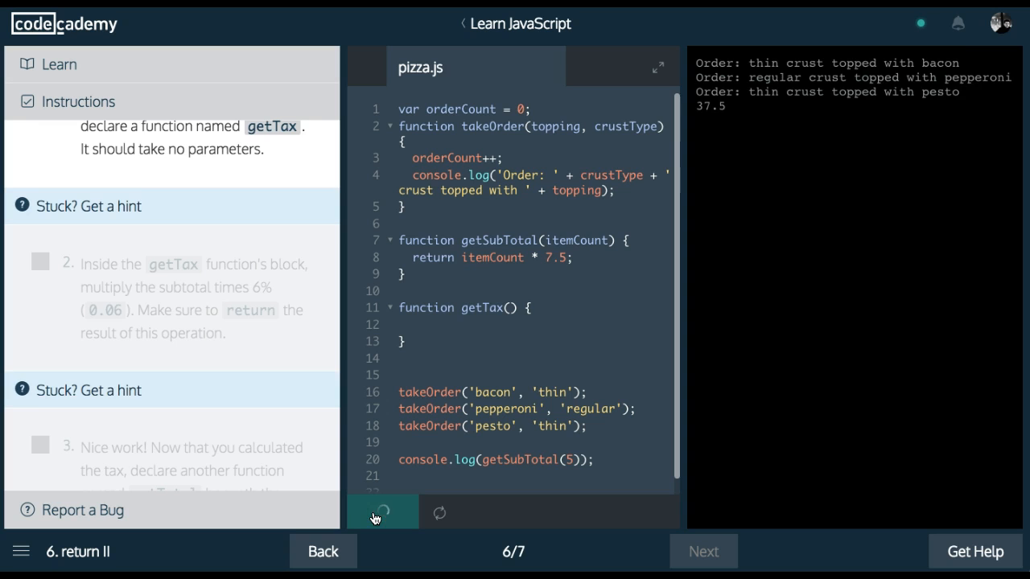
left_click(373, 512)
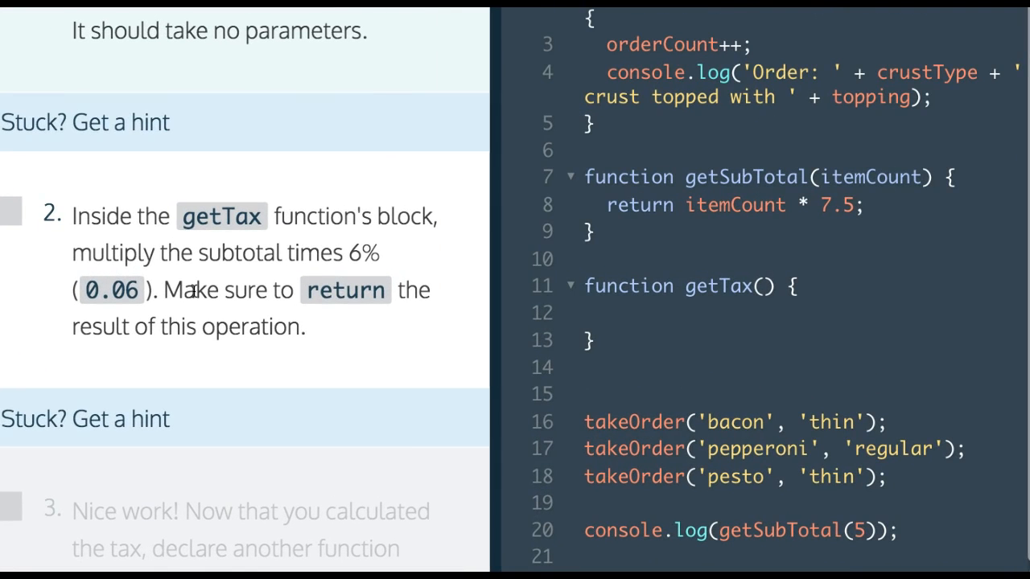
mouse_move(802, 341)
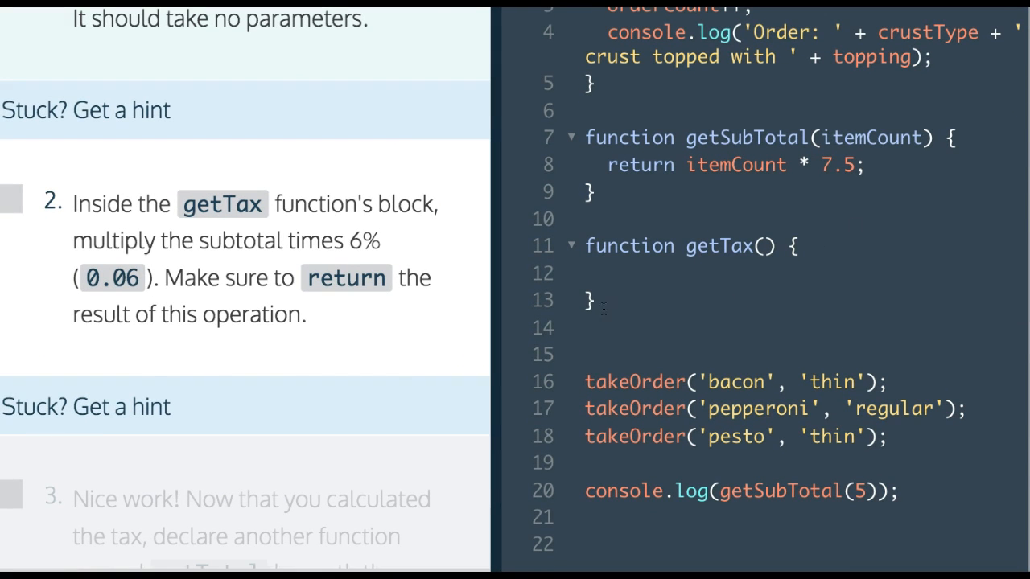
Fill getTax's body with return gitSubTotal(orderCount) * 0.06; (getSubTotal misspelled).
left_click(608, 272)
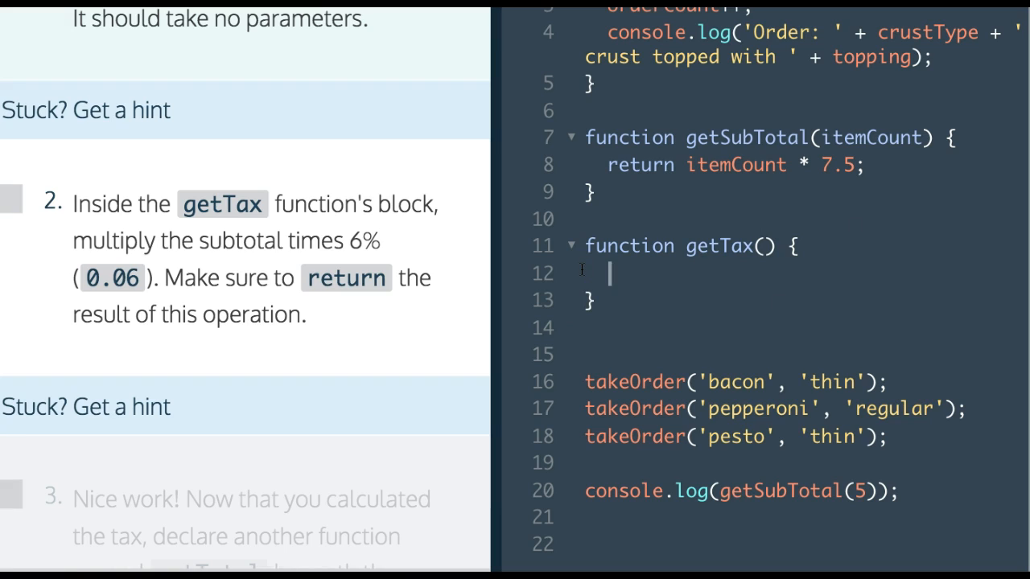
type("retur")
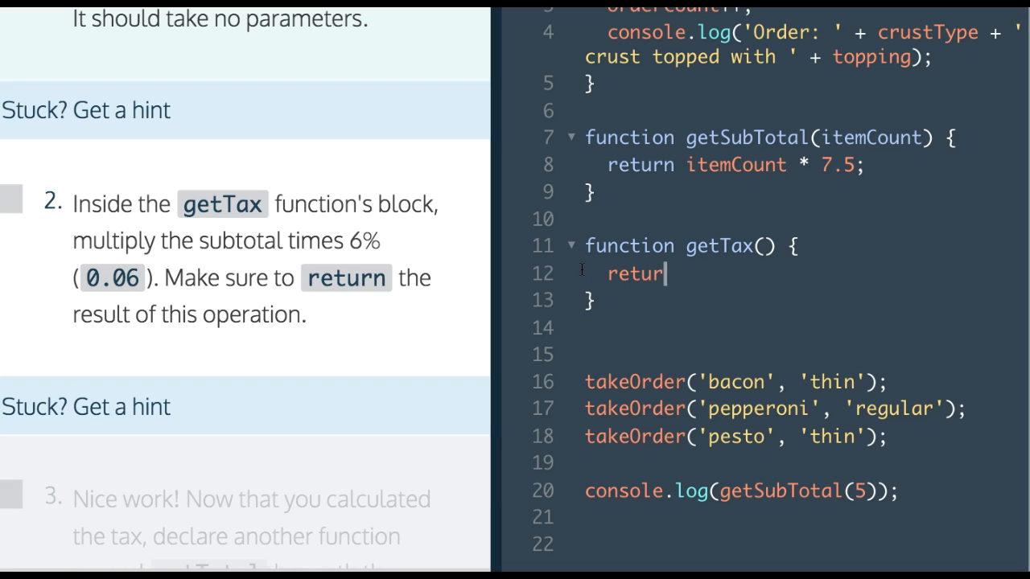
type("n")
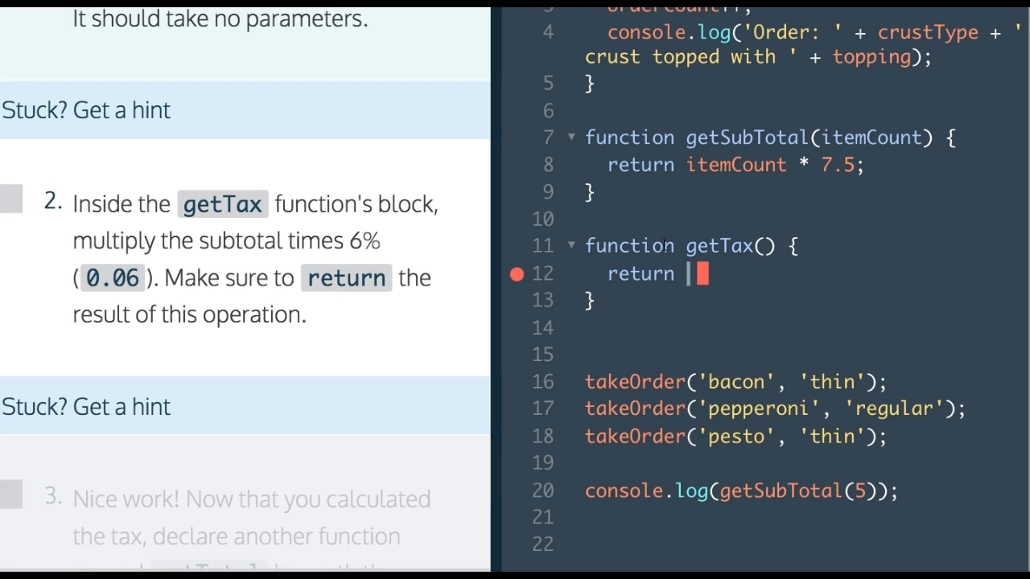
type("gitSubto")
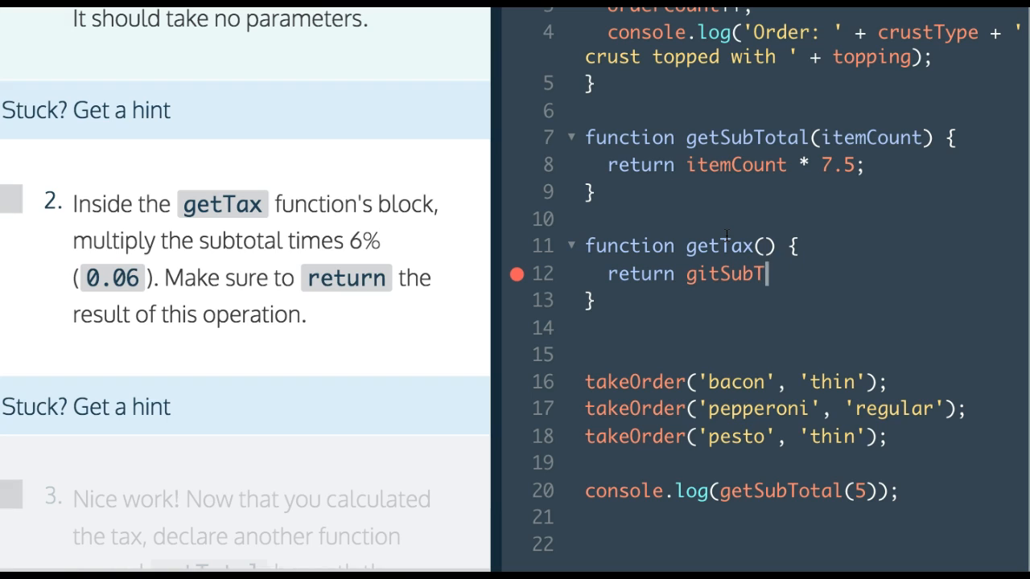
type("otal()")
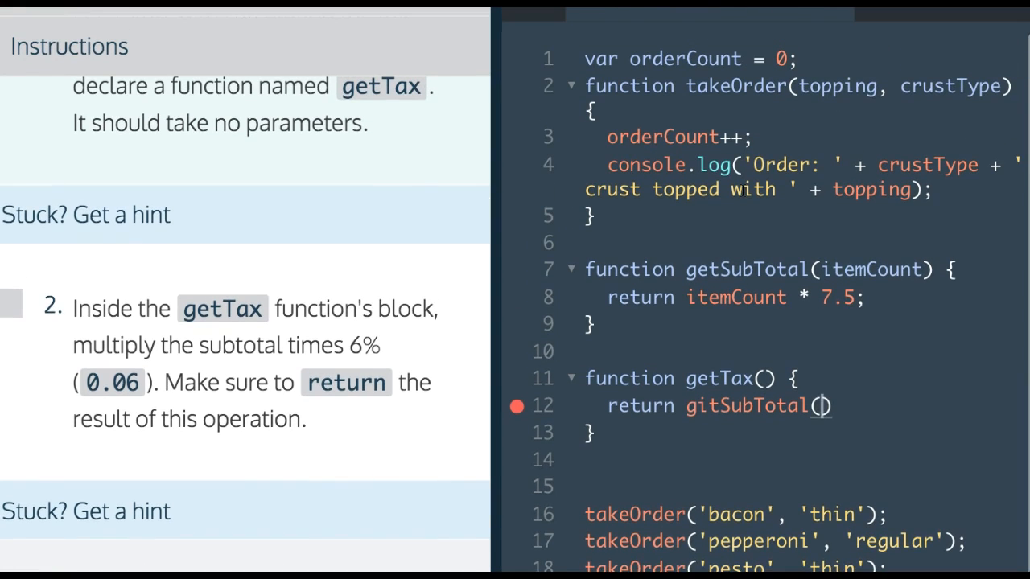
type("o")
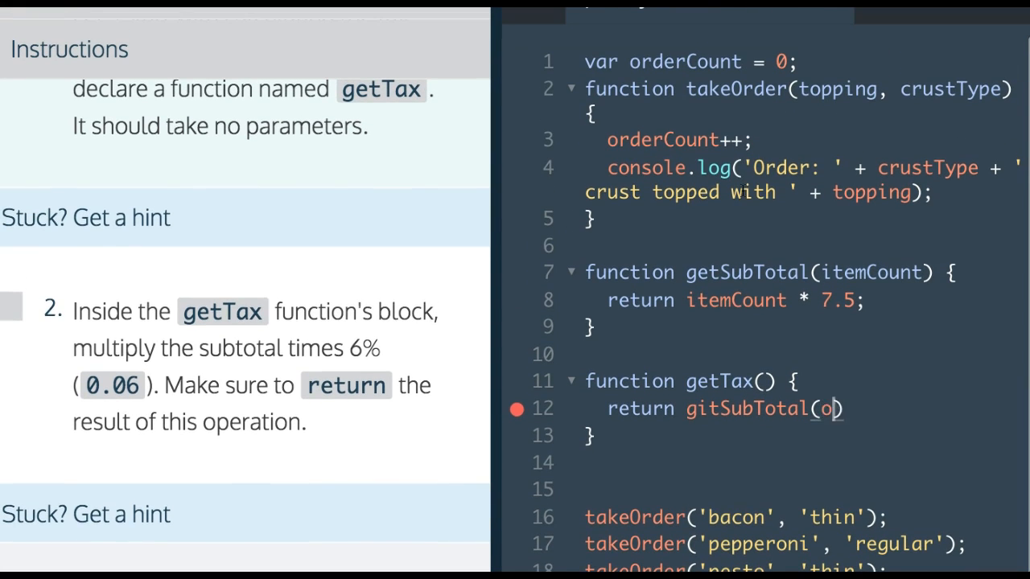
type("rderCou")
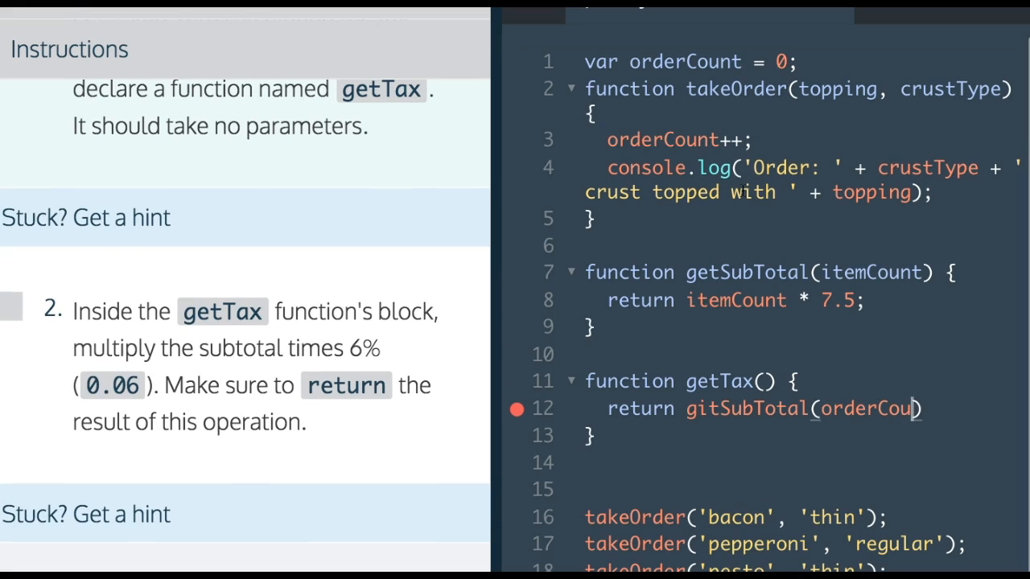
type("nt)")
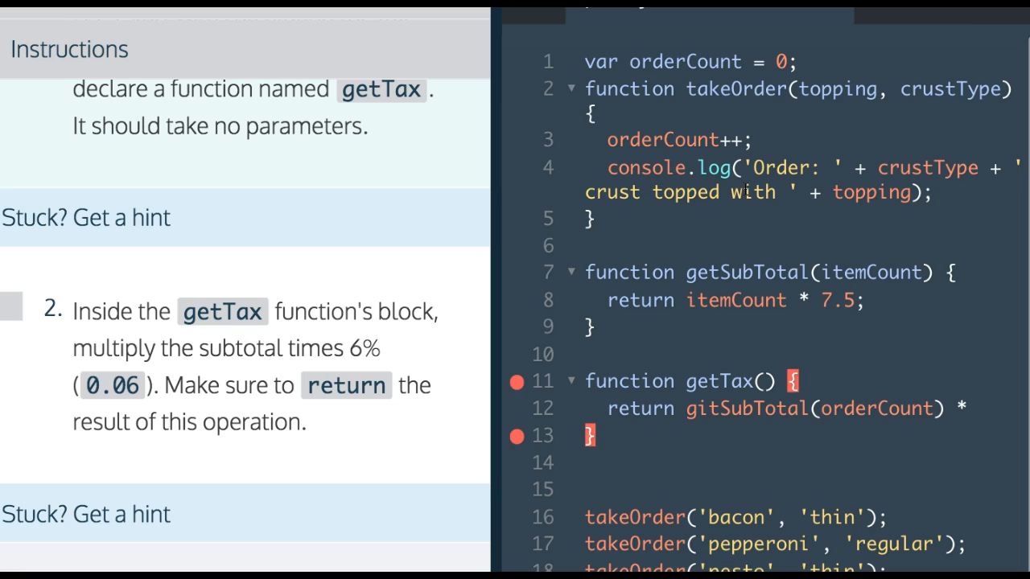
type("0.06")
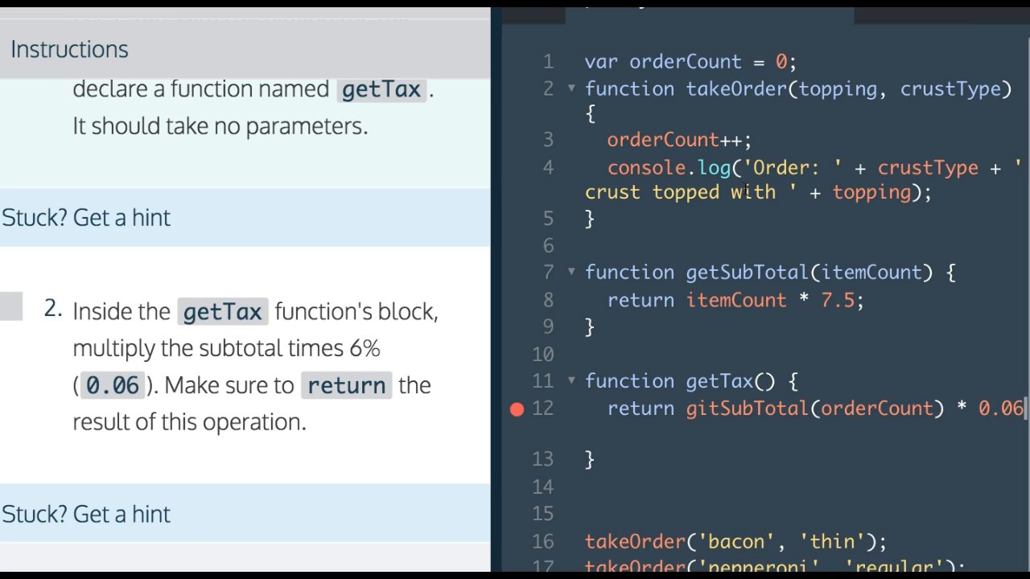
type(";")
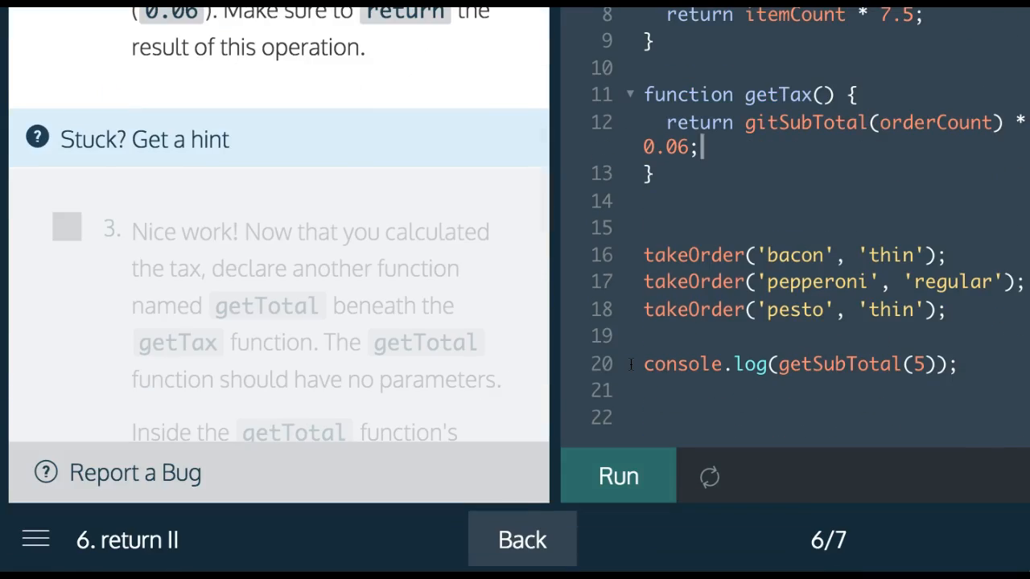
Run, read the error, correct gitSubTotal to getSubTotal and rerun to pass the step.
left_click(618, 475)
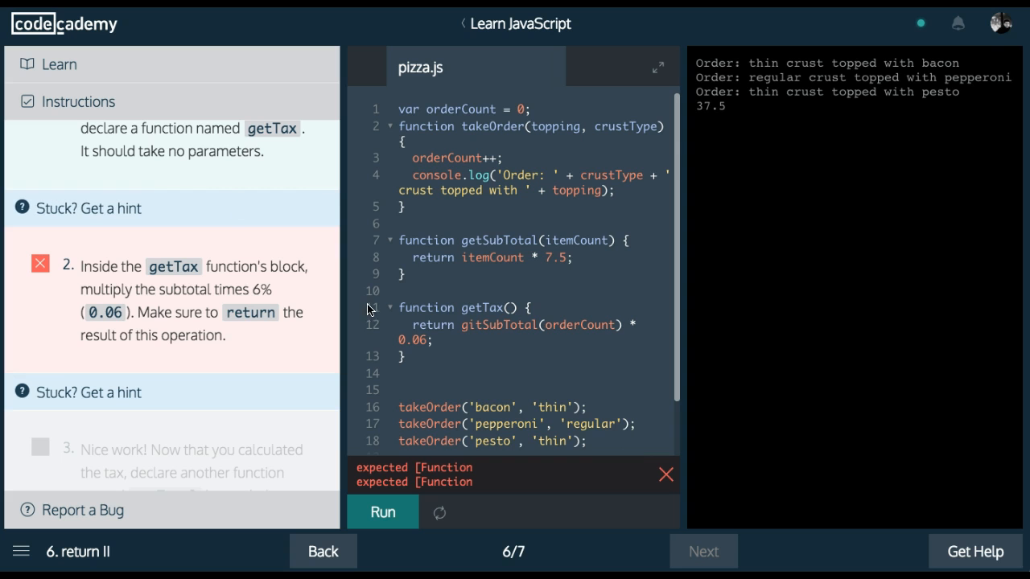
scroll("down", 3)
type("e")
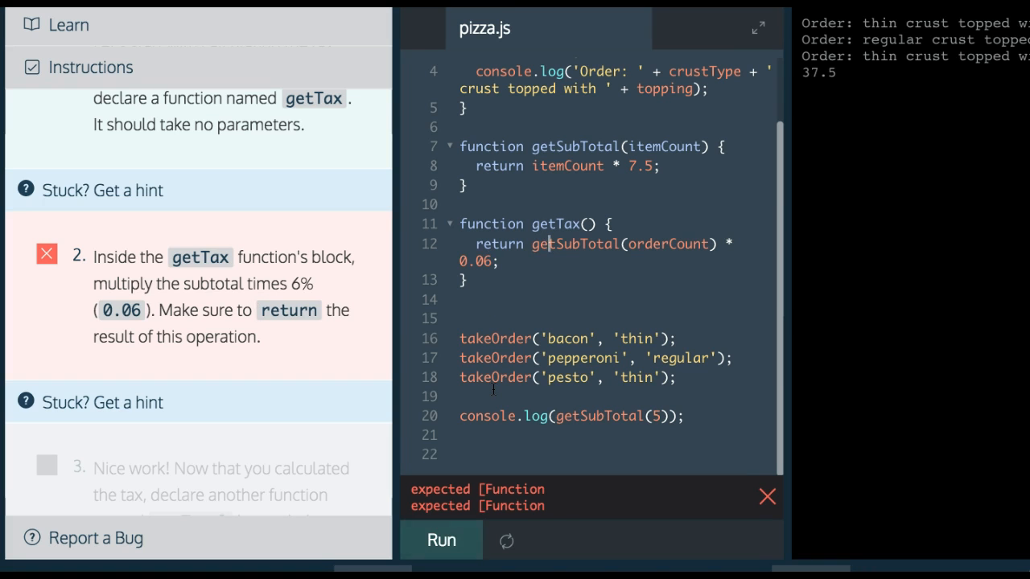
left_click(441, 541)
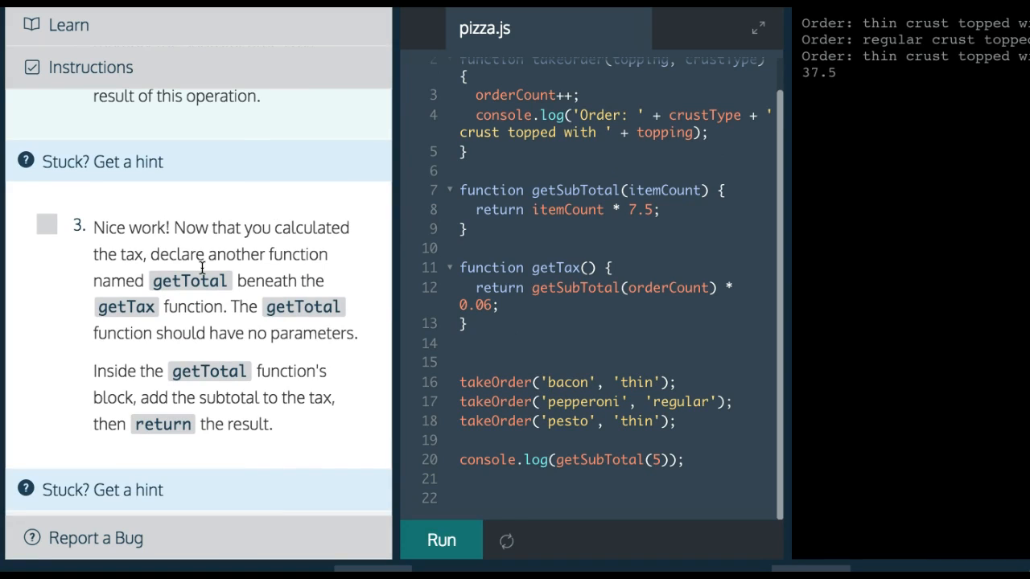
mouse_move(193, 293)
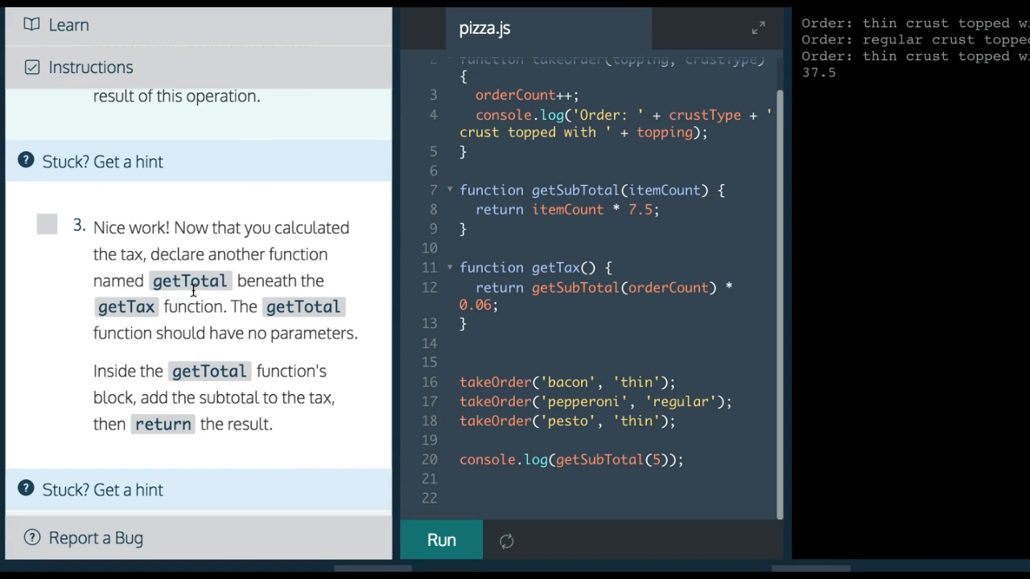
mouse_move(307, 322)
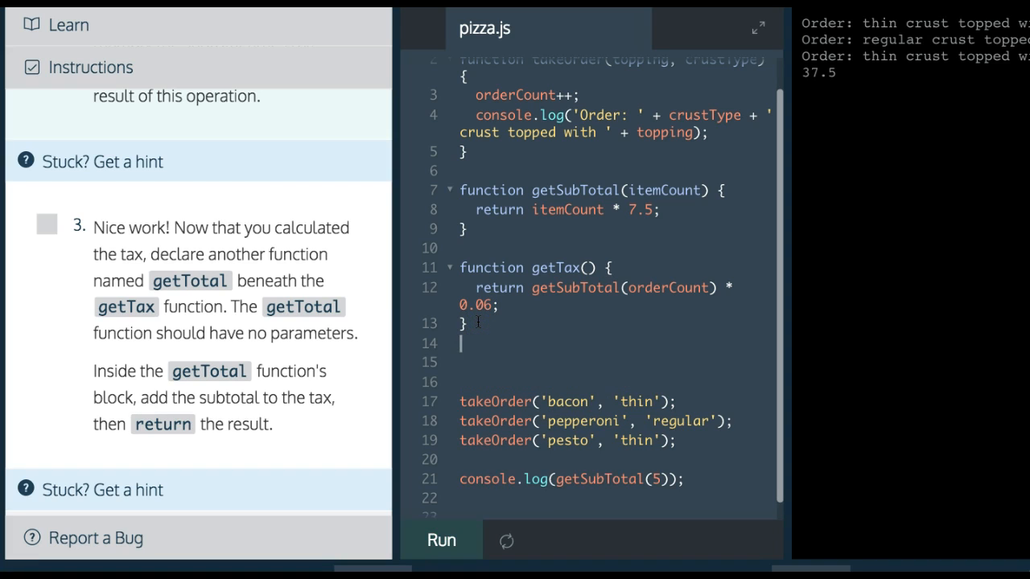
Start a getTotal() { declaration below getTax, fixing the 'functioin' typo.
type("functioin")
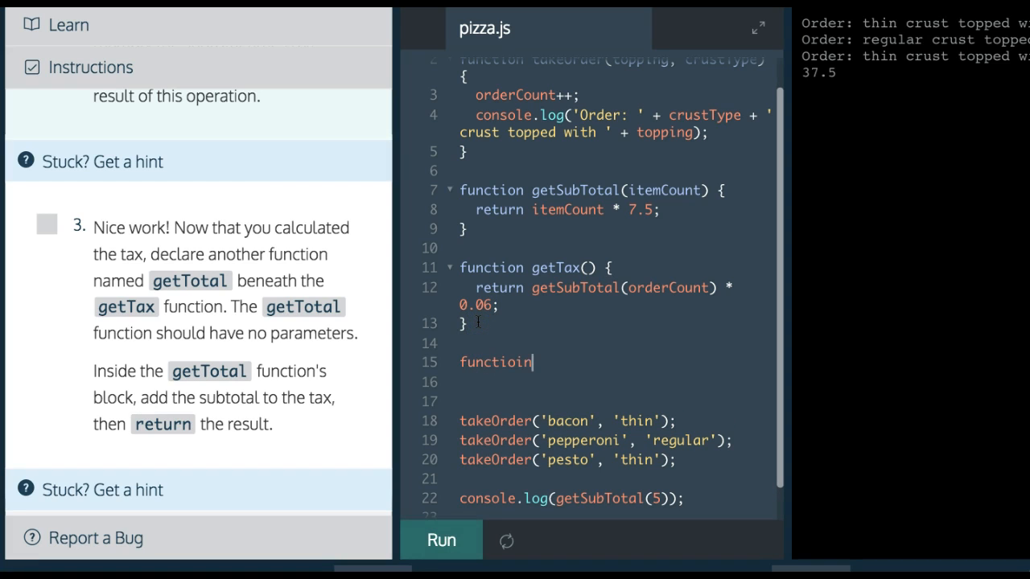
type("getTotal")
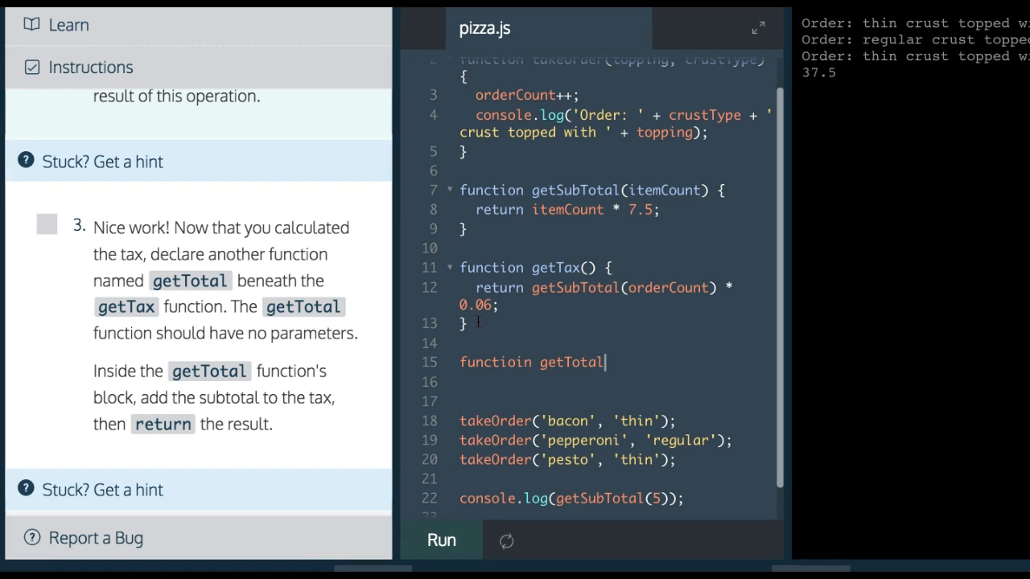
left_click(441, 541)
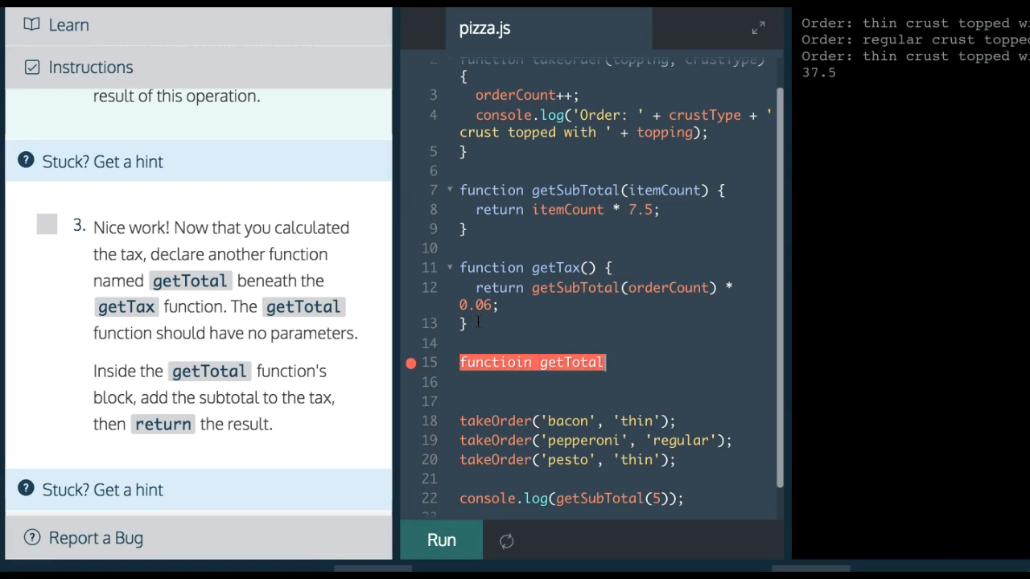
type("()")
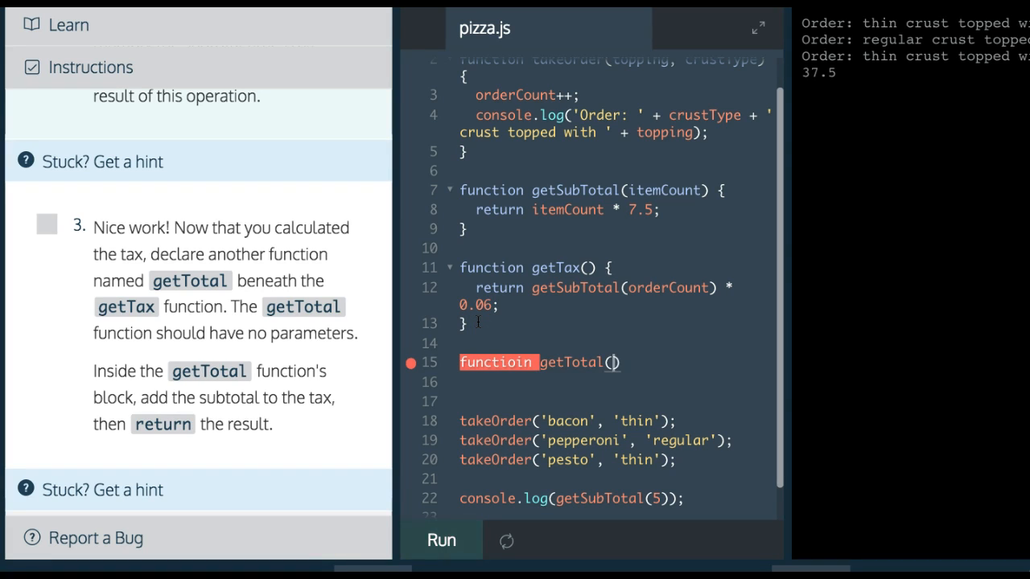
type("{")
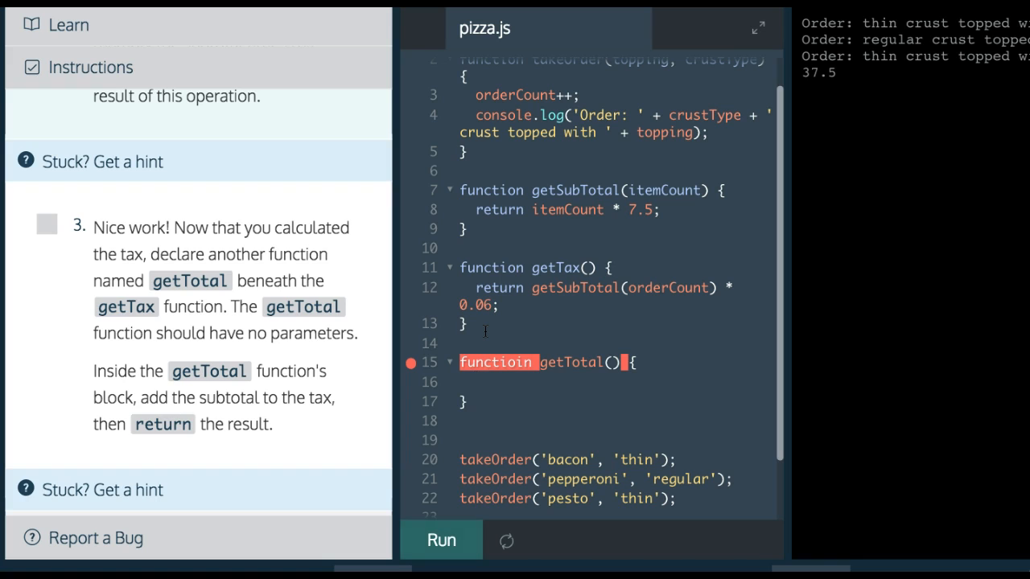
Write getTotal's body as return getSubTotal(orderCount) + getTax();.
type("return")
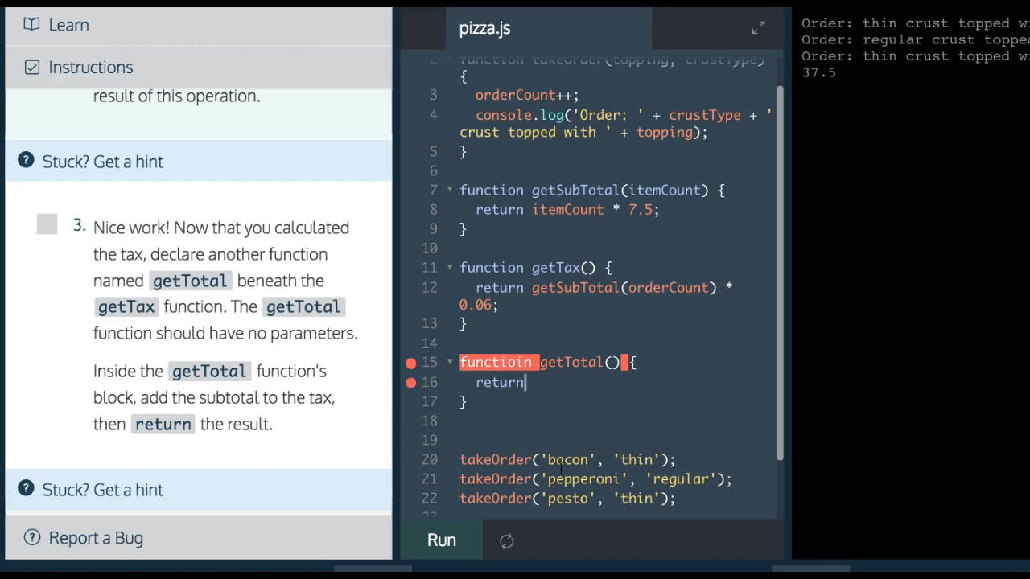
type("getSub")
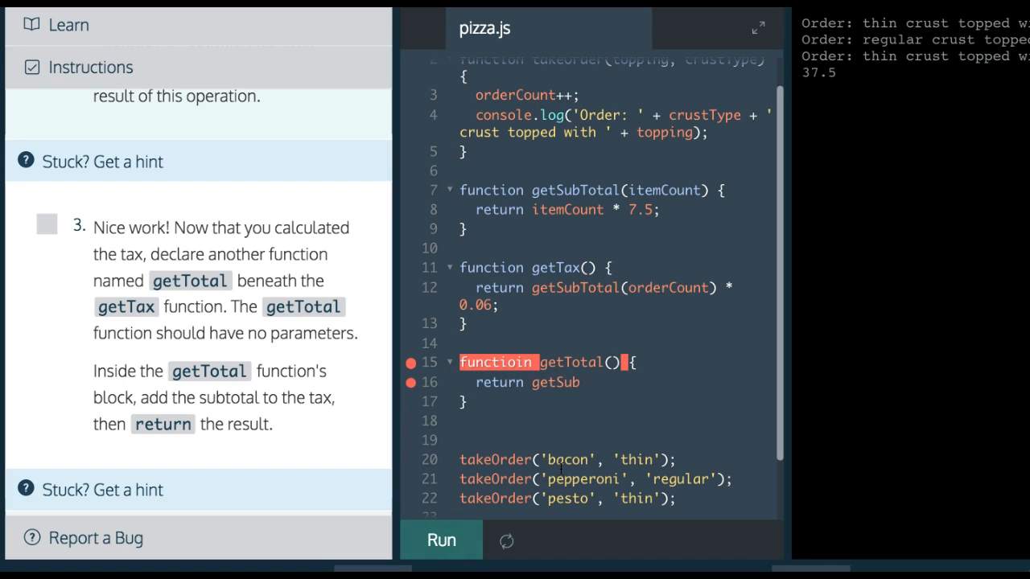
type("Total")
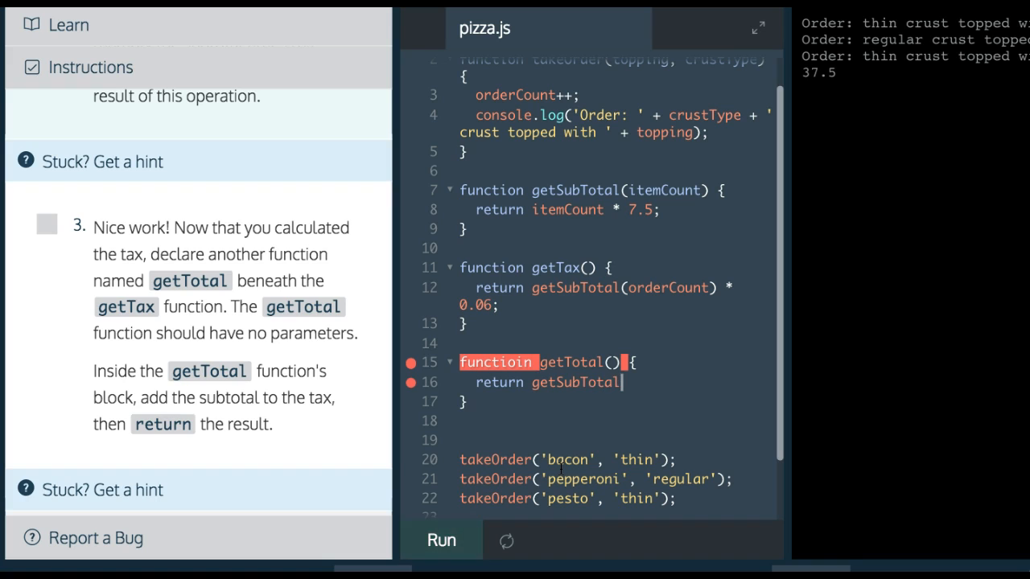
type("(orderCount) +")
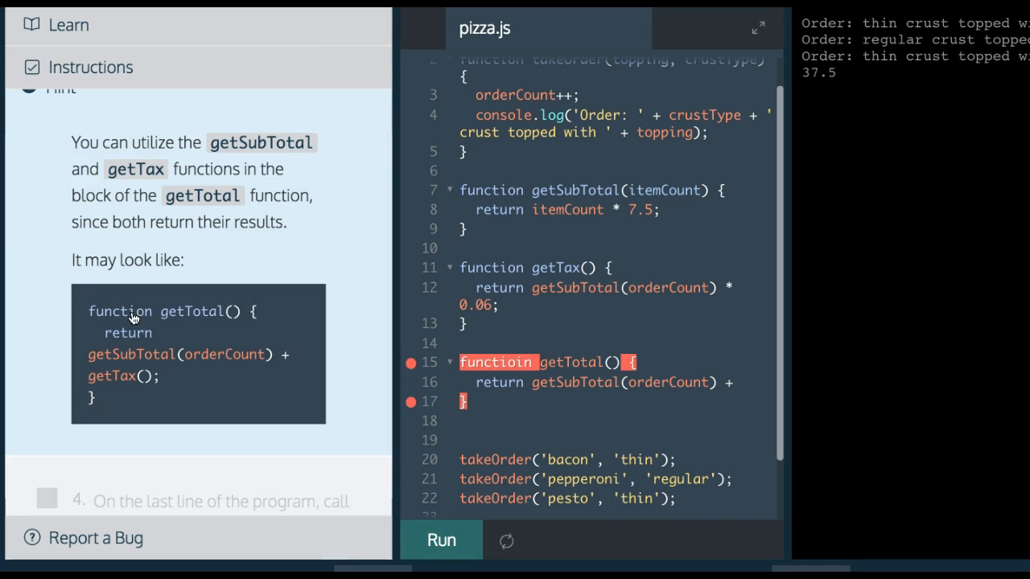
mouse_move(122, 367)
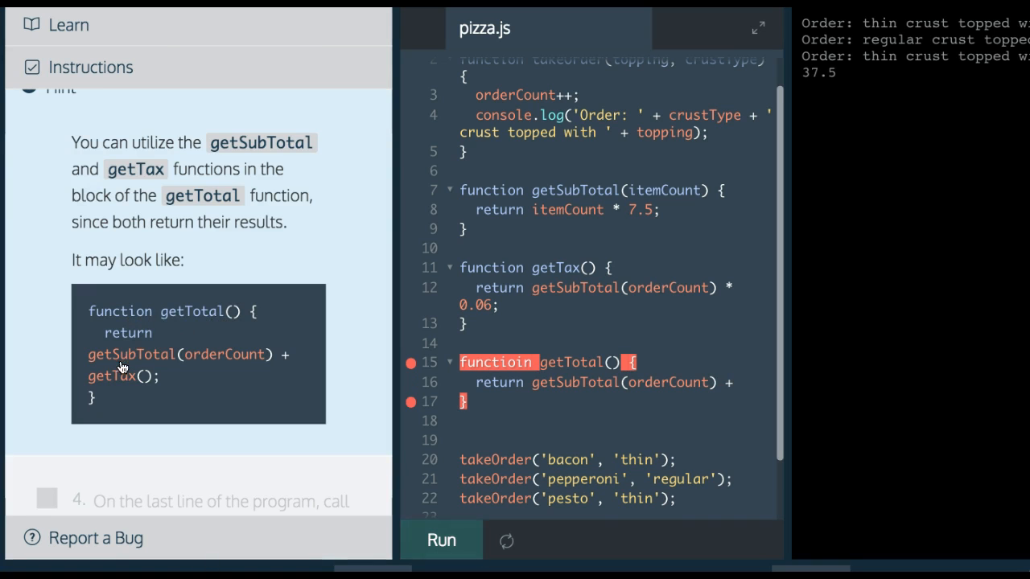
mouse_move(206, 360)
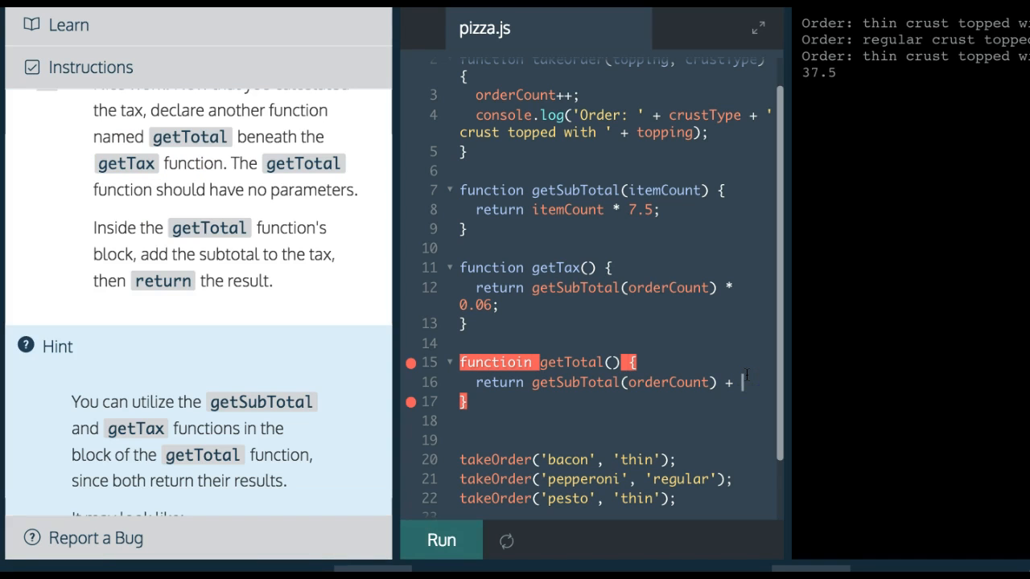
type("getTax")
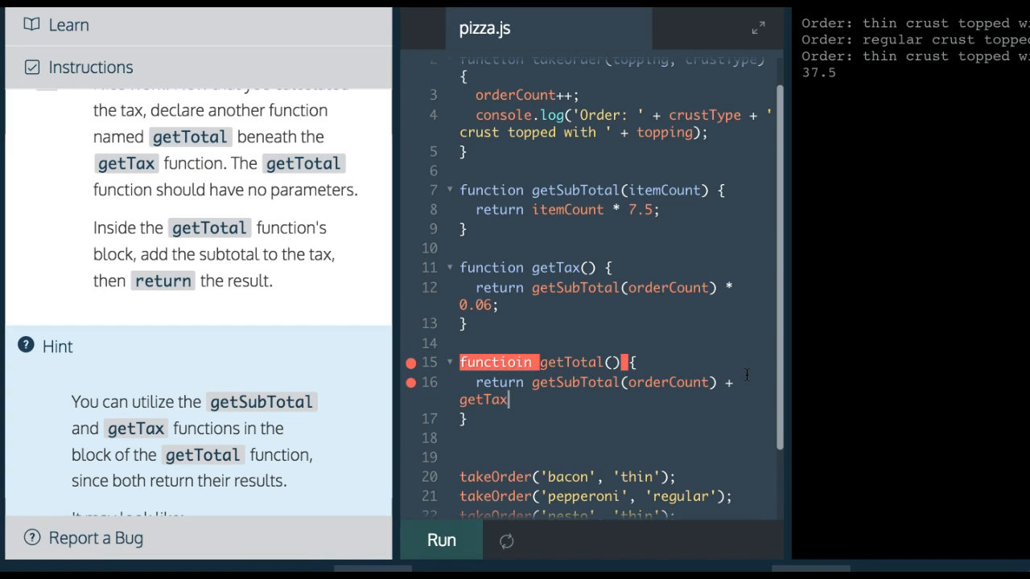
type("();")
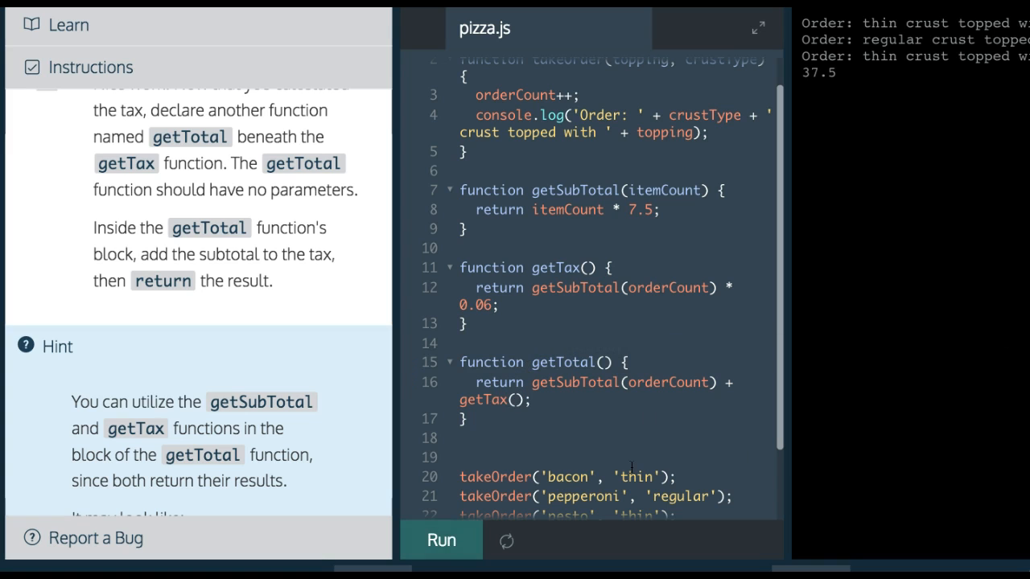
Replace the stray last line with console.log(getTotal()); and run the program.
left_click(441, 541)
type("ge")
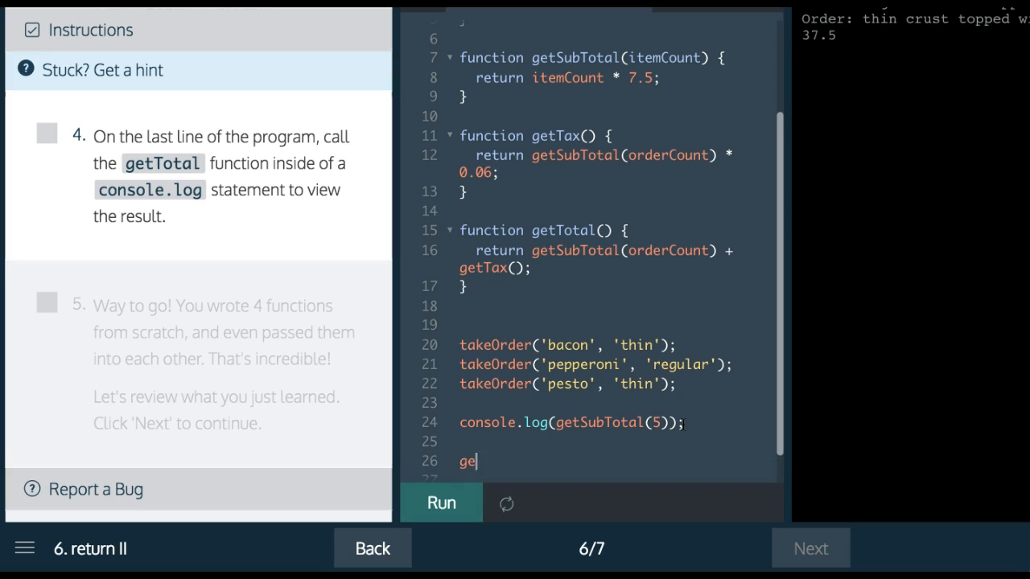
key("Backspace")
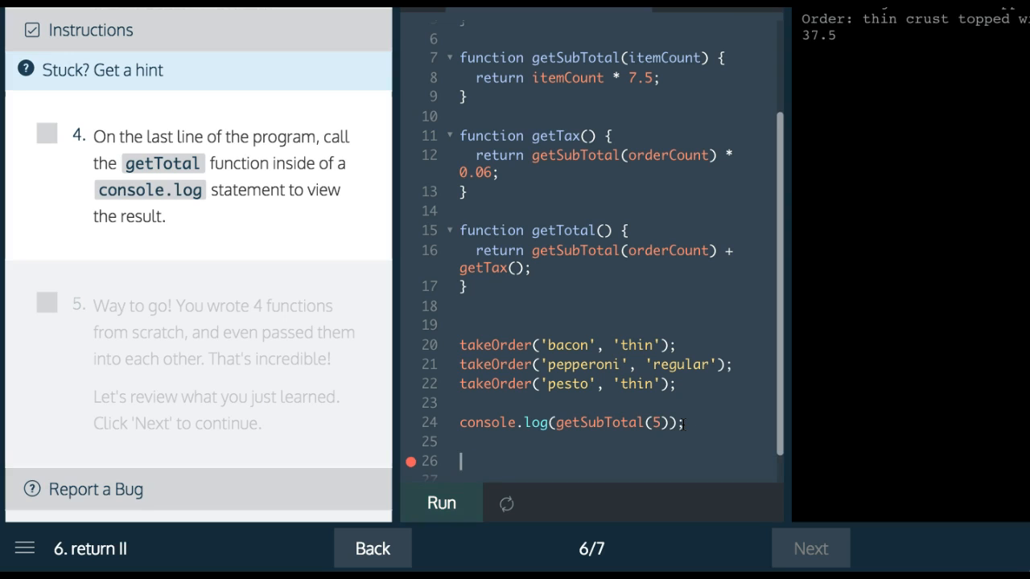
type("console.log()")
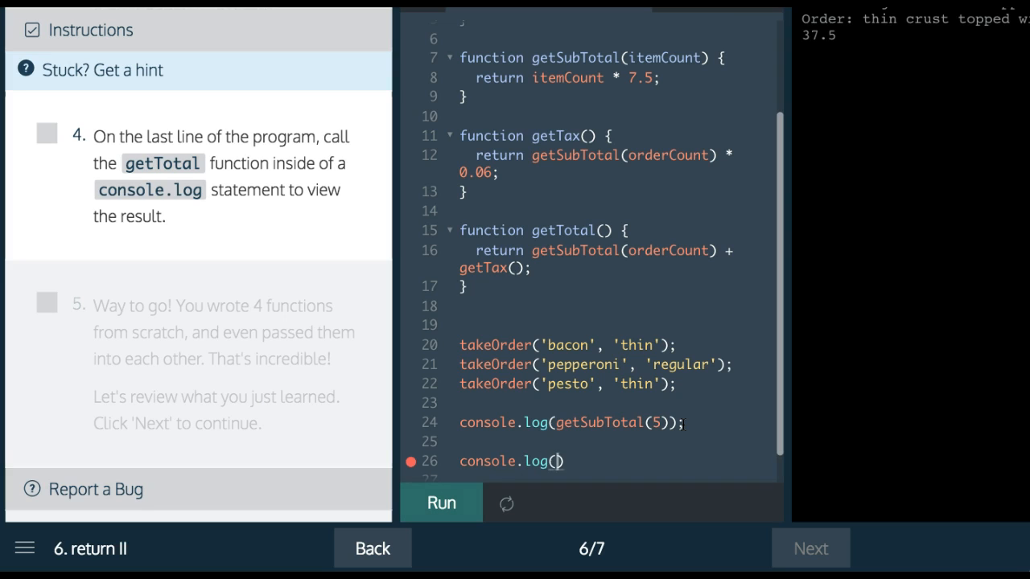
type("getT")
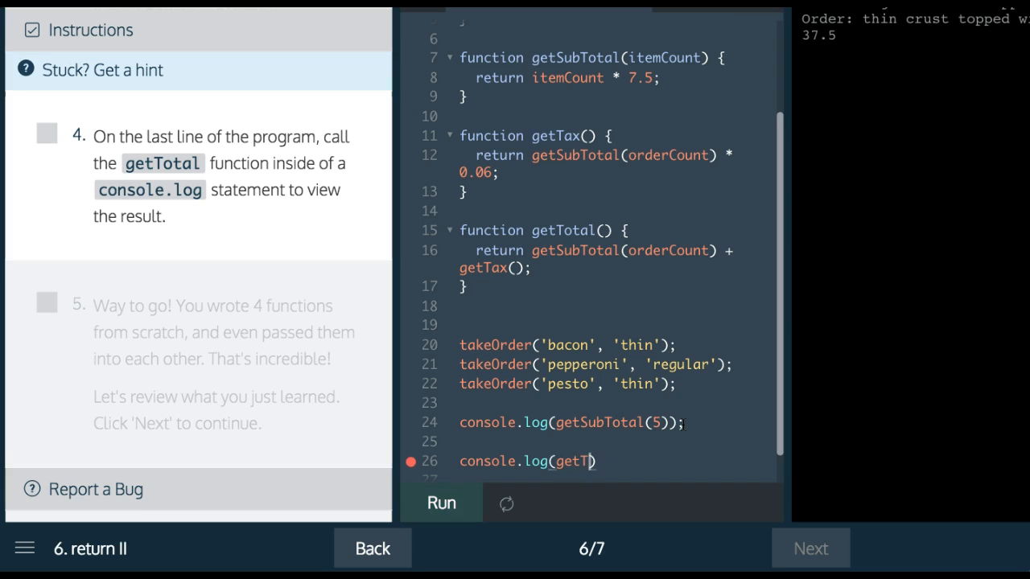
type("otal()")
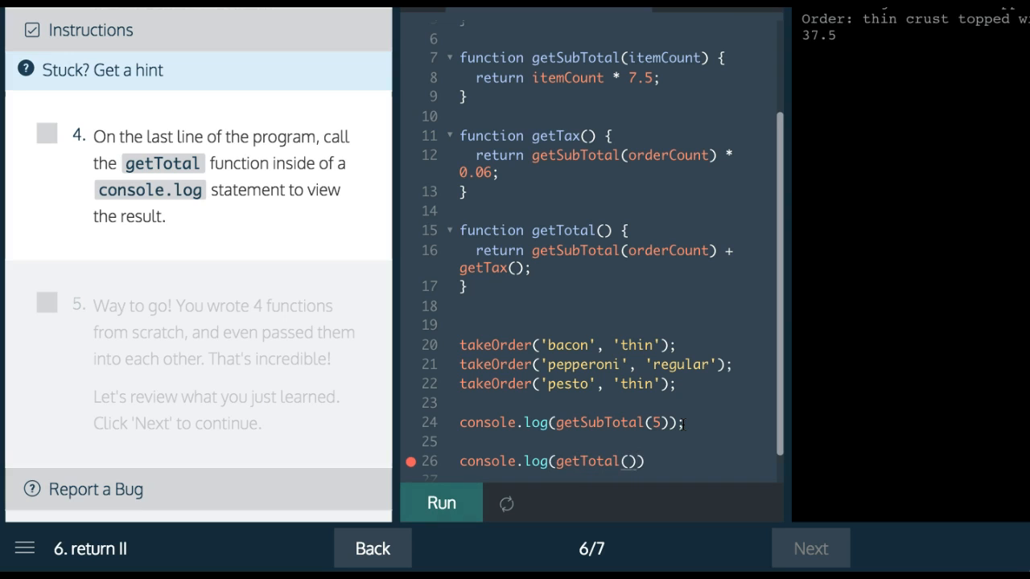
left_click(440, 502)
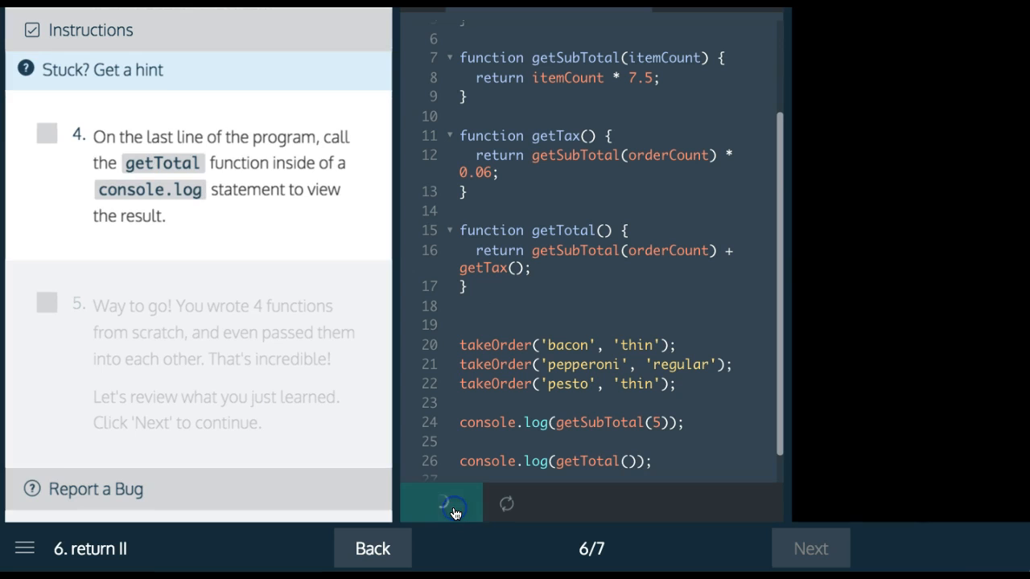
Let the run finish showing 23.85, then scroll to review the whole pizza.js file.
left_click(440, 503)
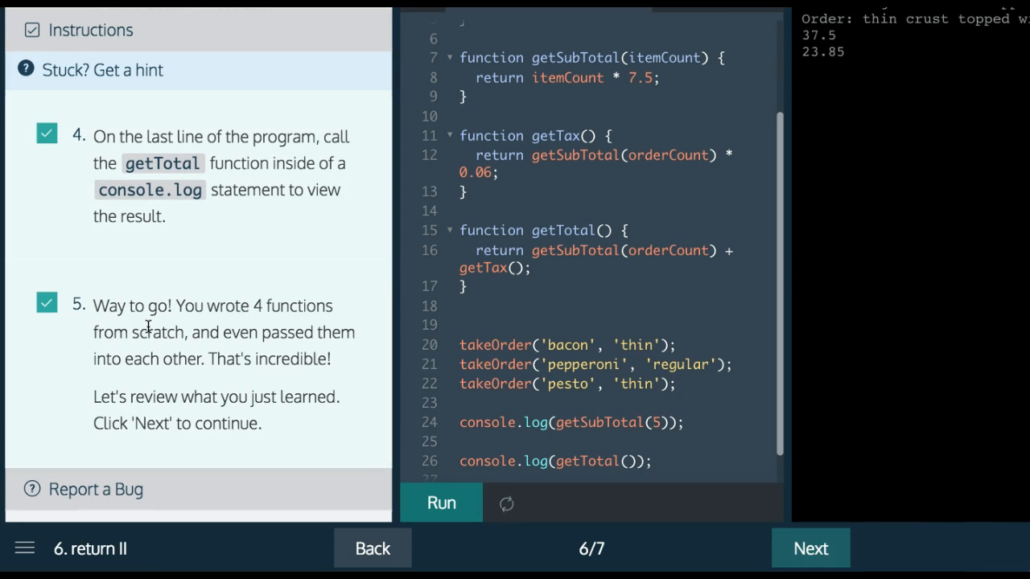
mouse_move(83, 395)
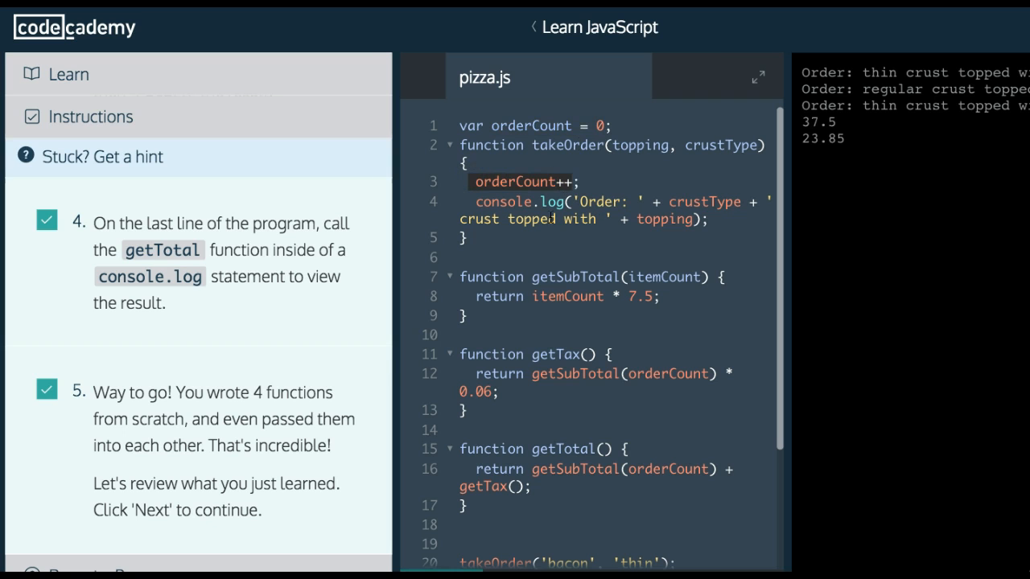
scroll("down", 3)
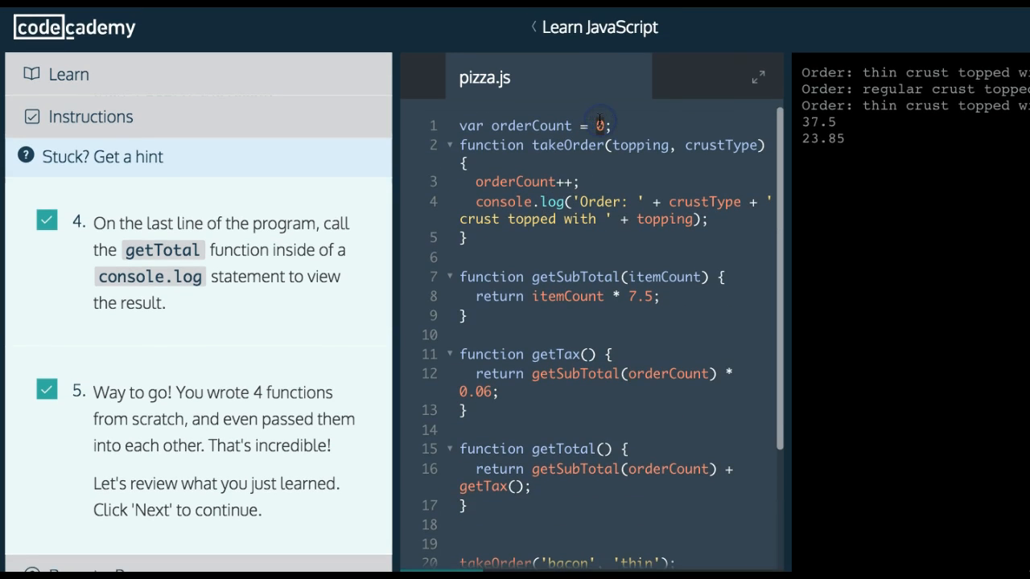
Change console.log(getSubTotal(5)) to getSubTotal(3), highlighting orderCount and the three takeOrder calls.
scroll("down", 3)
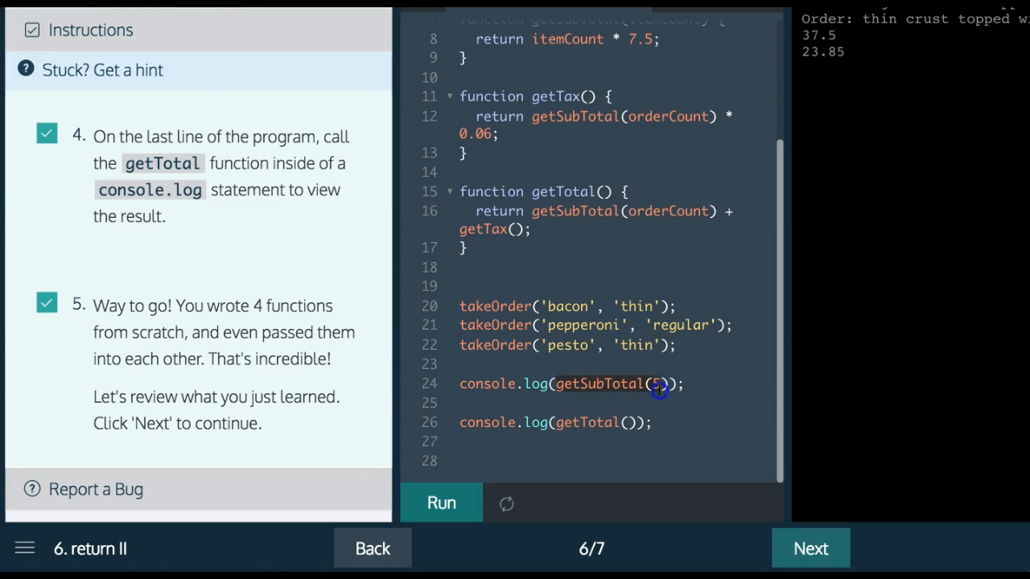
type("3")
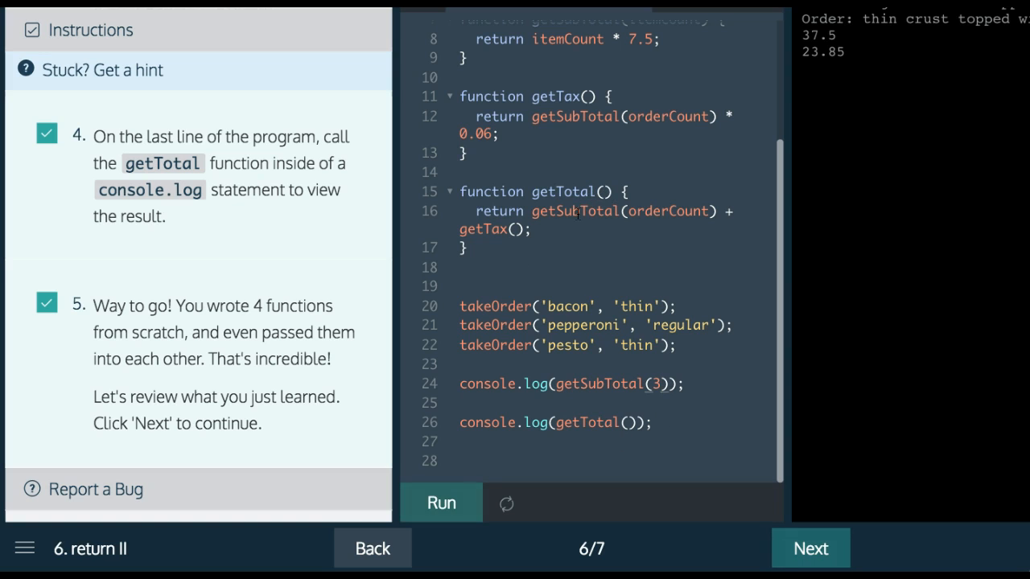
left_click(658, 383)
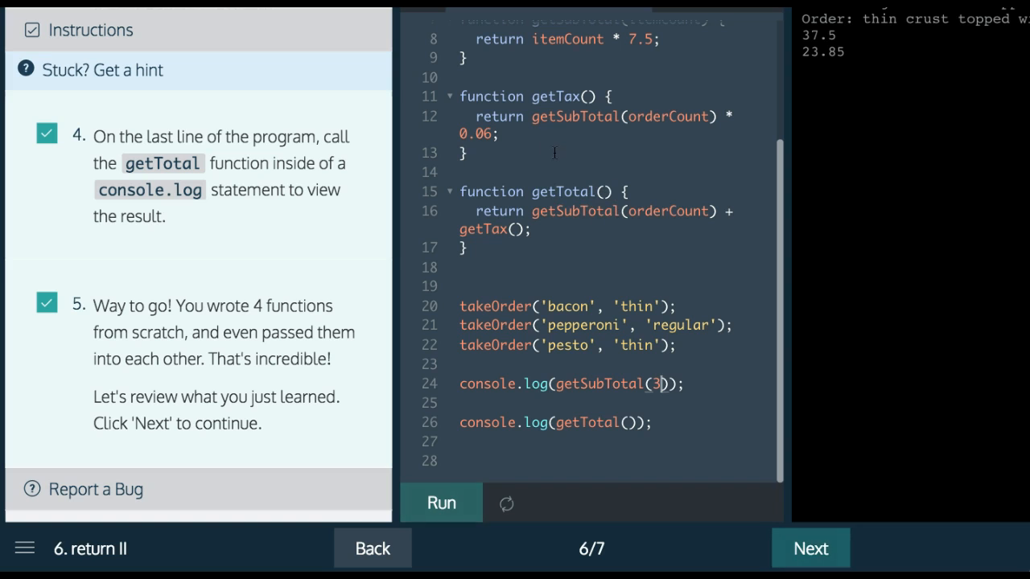
double_click(668, 211)
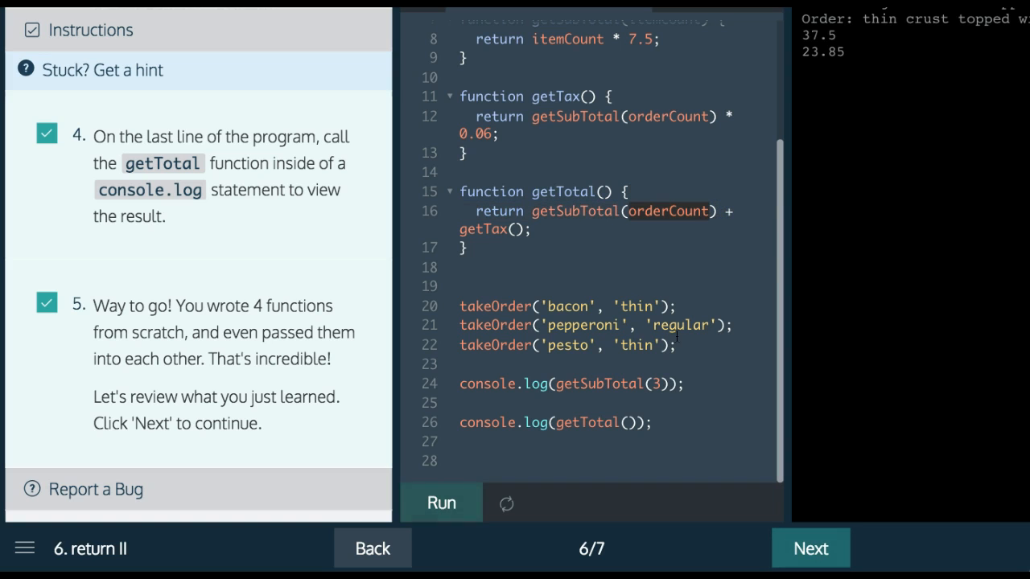
left_click_drag(461, 305, 679, 344)
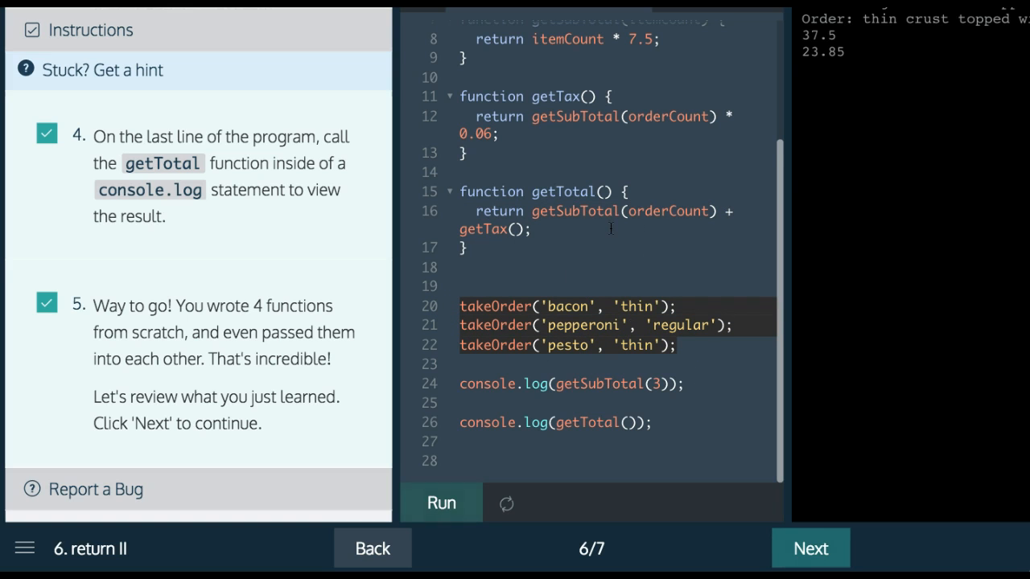
Rerun the program so the console shows 22.5 and 23.85.
left_click(441, 502)
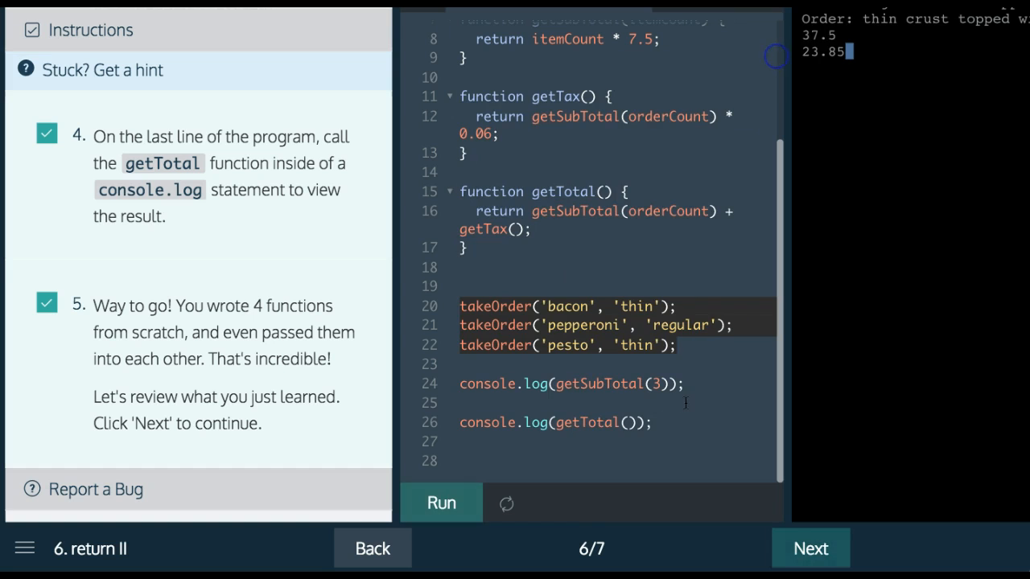
left_click(441, 502)
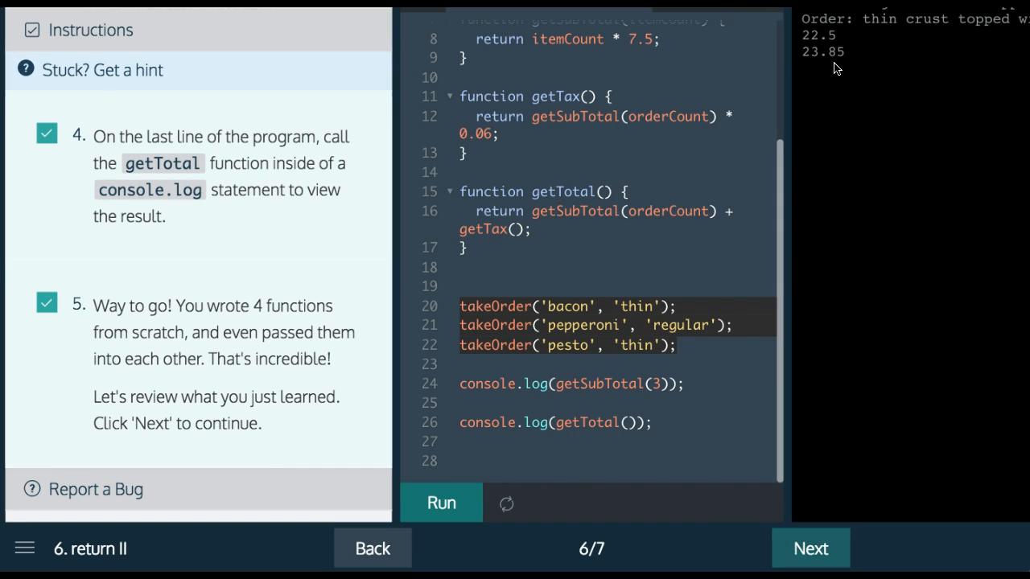
mouse_move(849, 68)
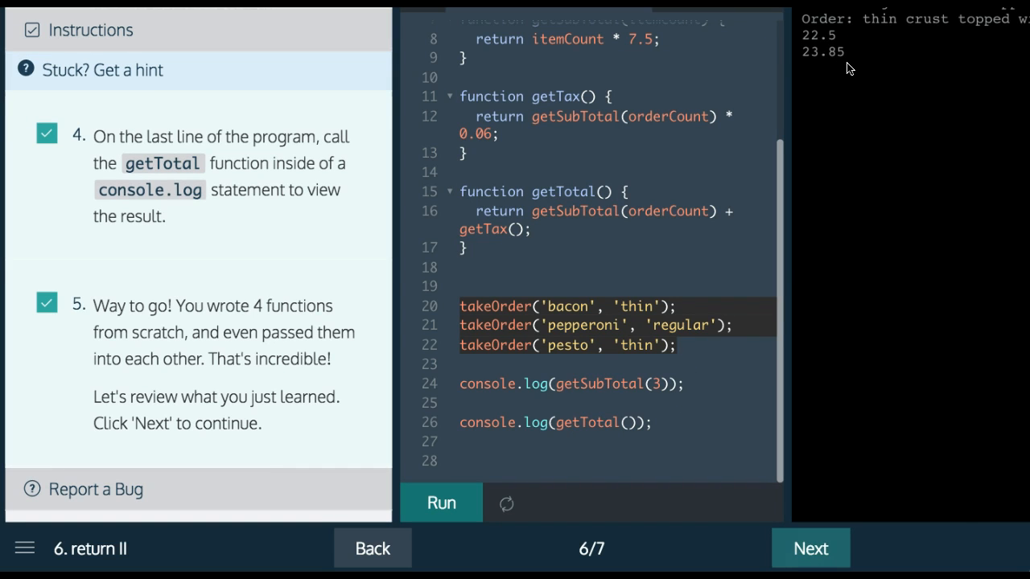
mouse_move(546, 392)
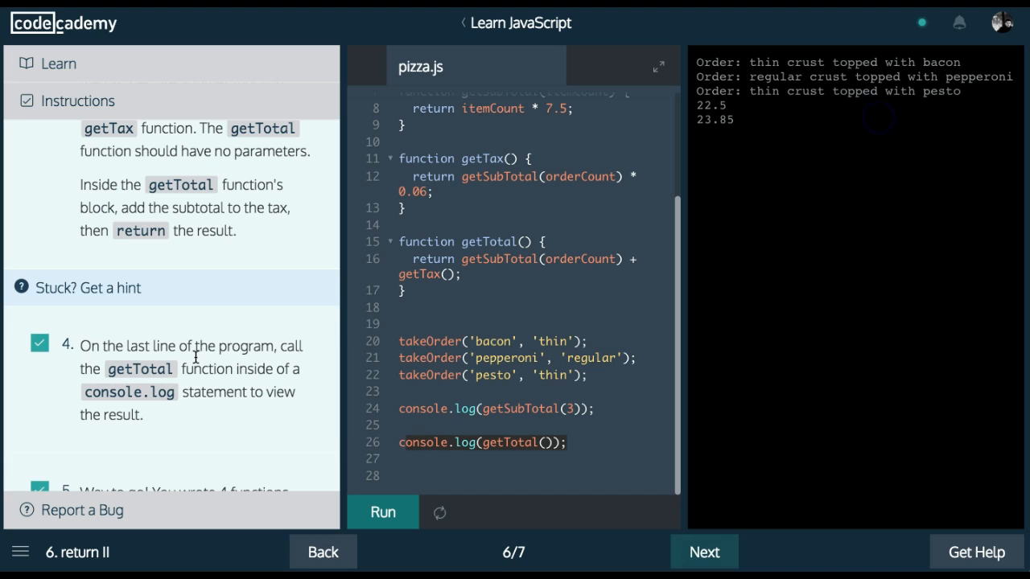
mouse_move(290, 201)
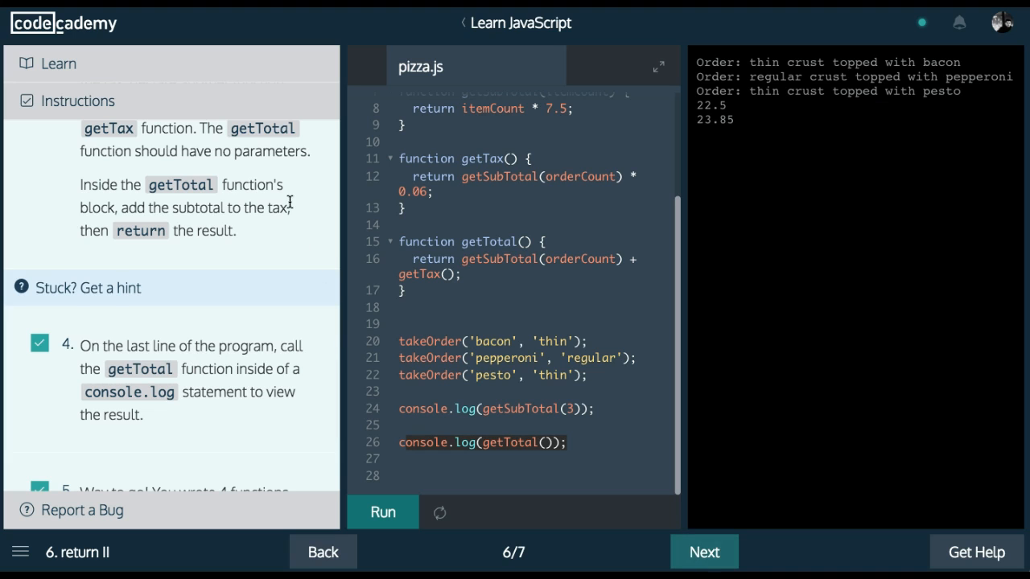